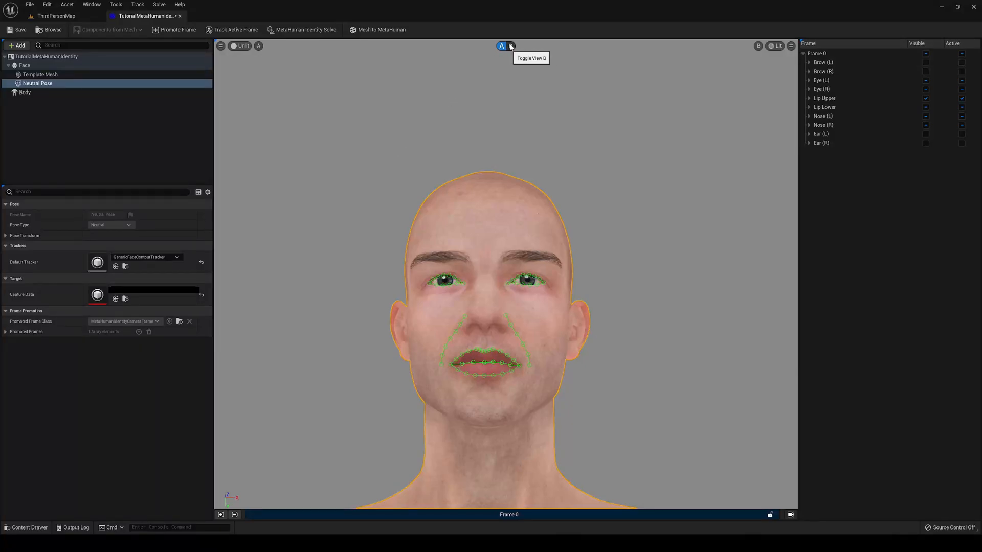
Open the MetaHuman Plugin product page in the Epic Games Launcher Marketplace
left_click(510, 45)
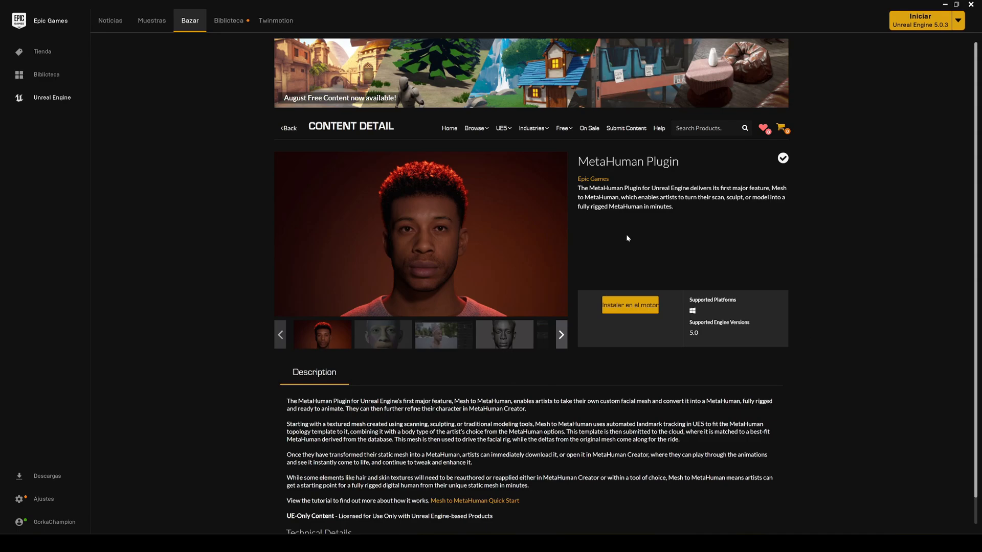
mouse_move(673, 246)
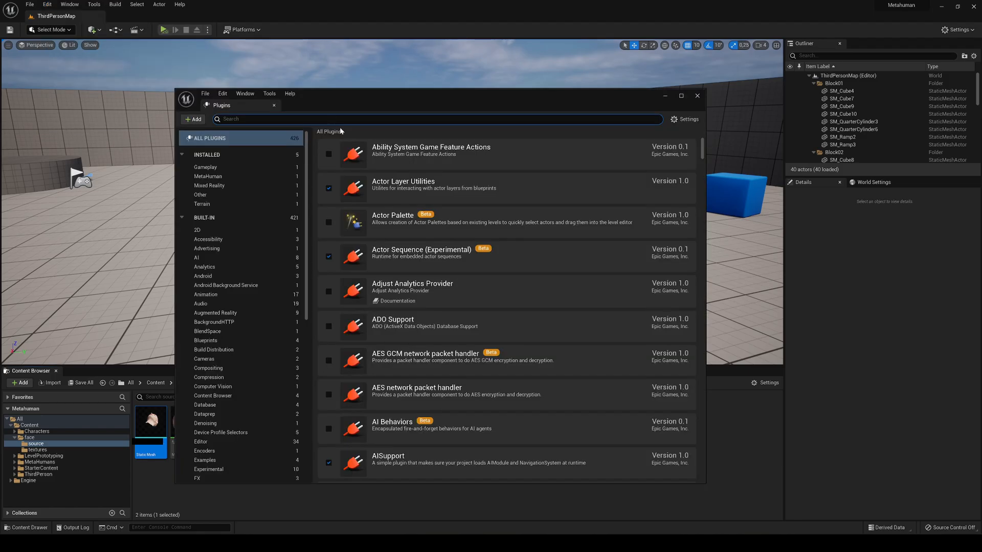
Search plugins for 'metahu', confirm MetaHuman is enabled, and close the Plugins window
type("metahu")
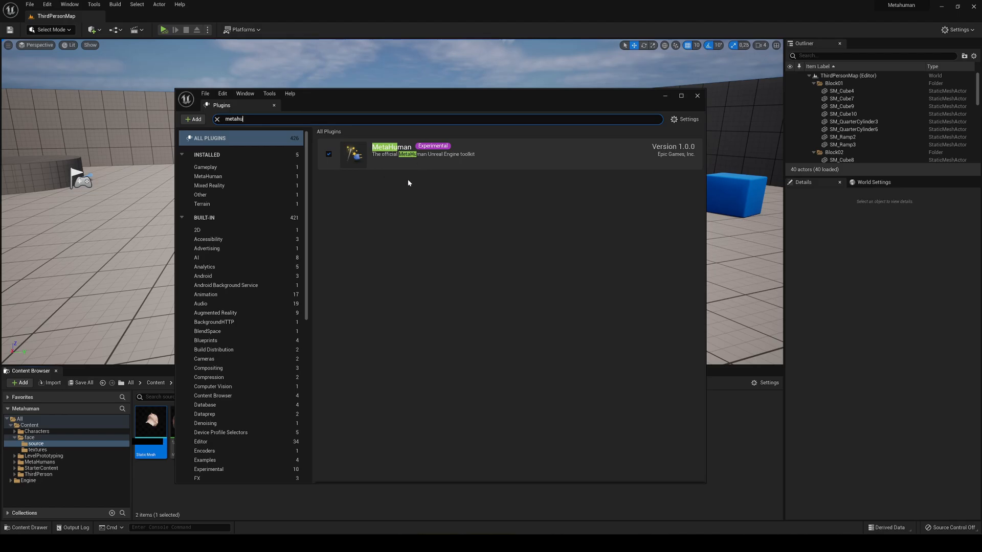
mouse_move(422, 163)
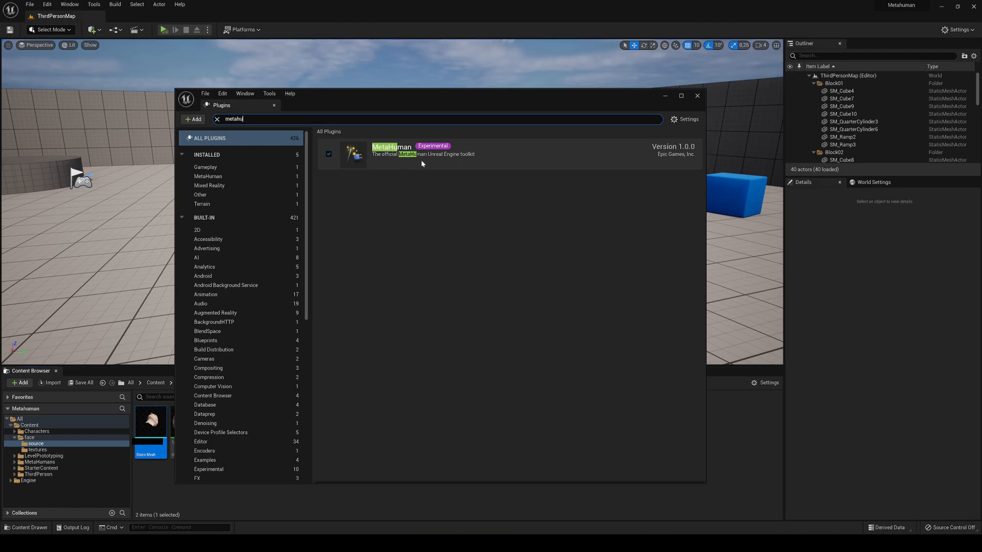
mouse_move(483, 215)
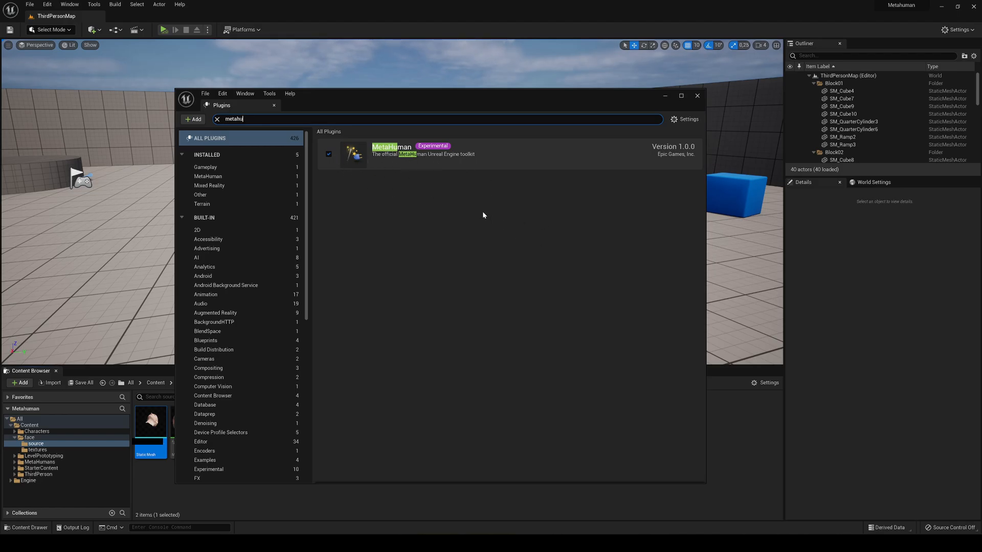
mouse_move(424, 249)
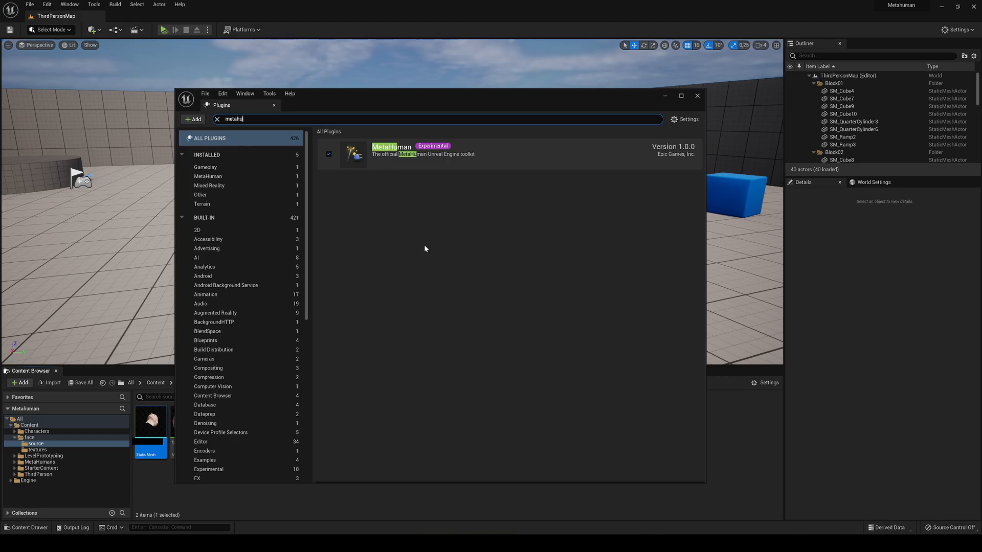
mouse_move(686, 474)
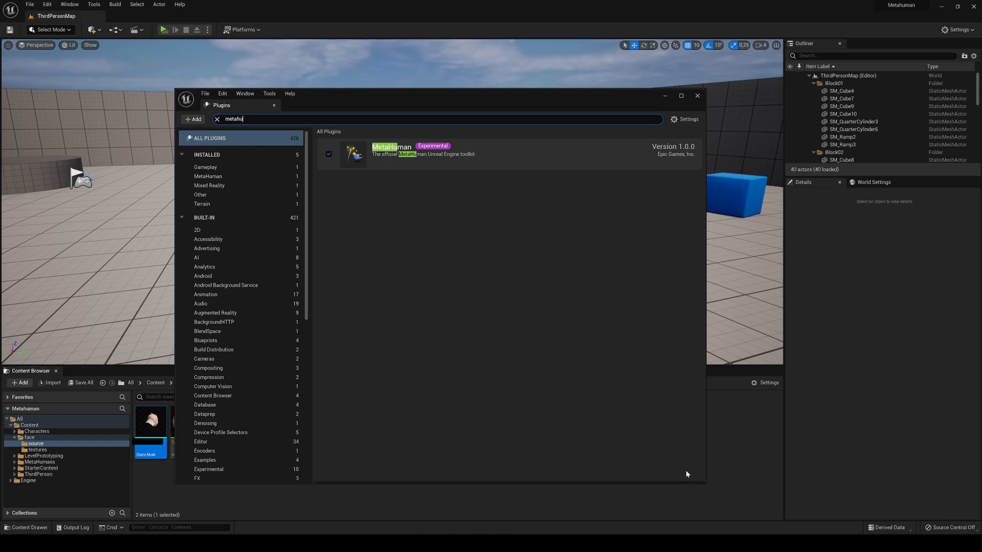
left_click(697, 95)
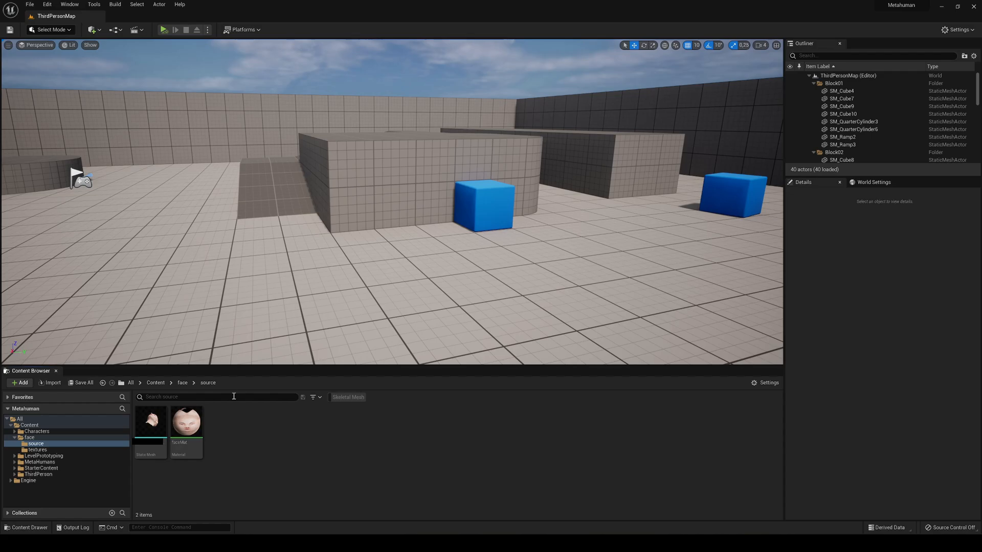
Create the TutorialMetaHumanIdentity MetaHuman Identity asset in the face source folder and open it
left_click(19, 383)
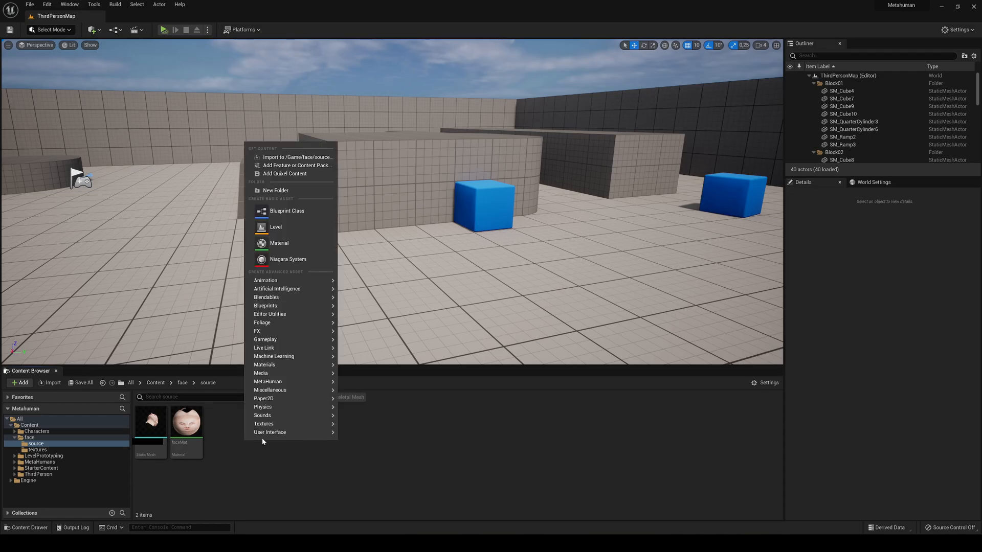
mouse_move(267, 382)
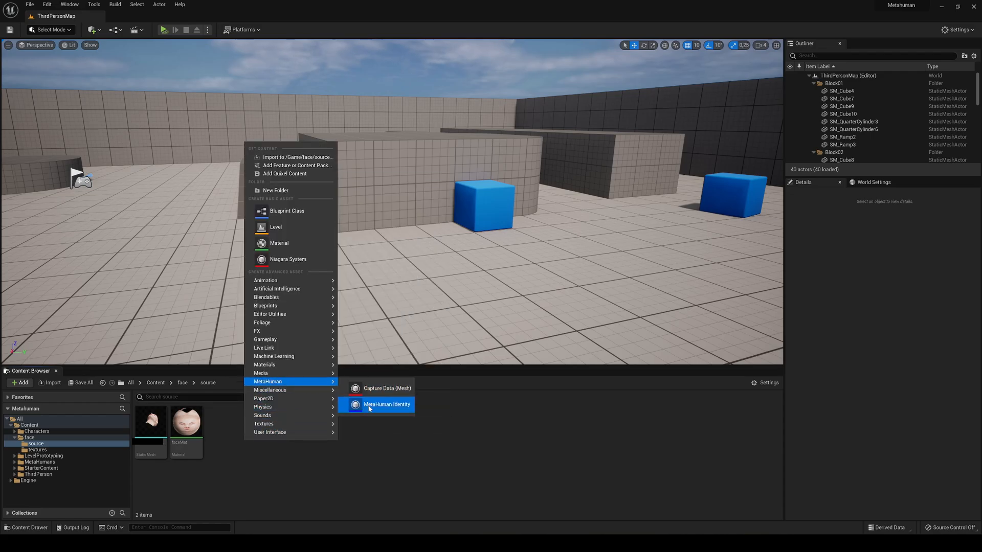
left_click(386, 404)
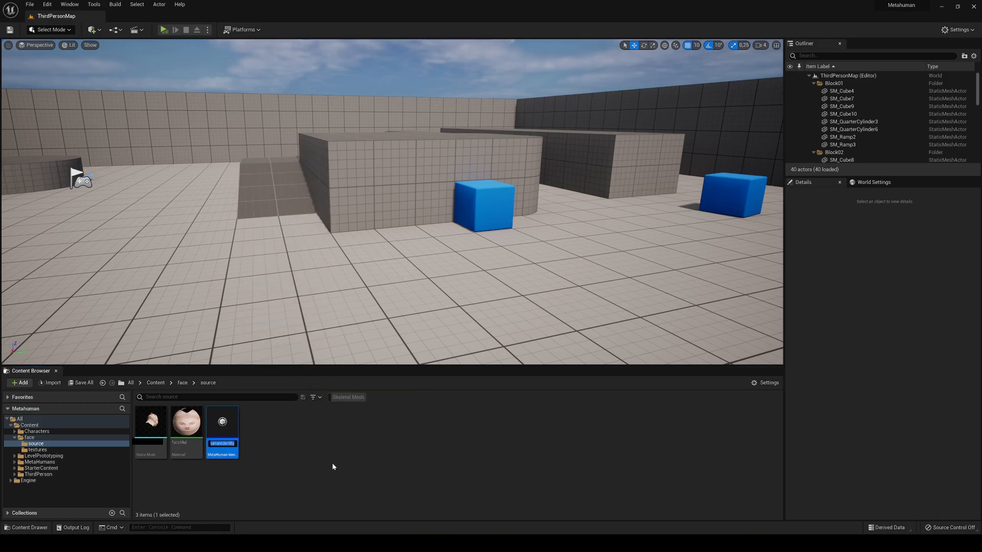
type("NewMetaHuman")
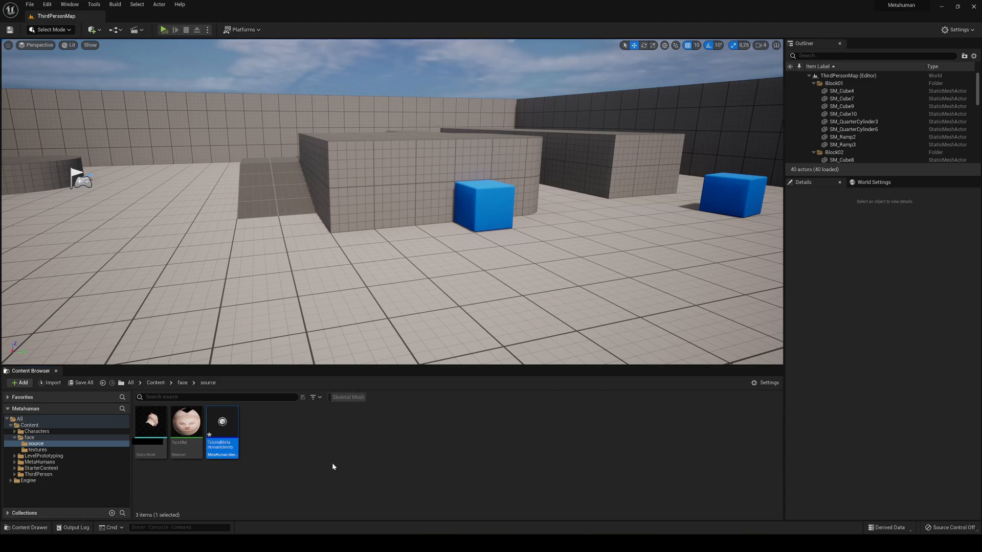
mouse_move(221, 429)
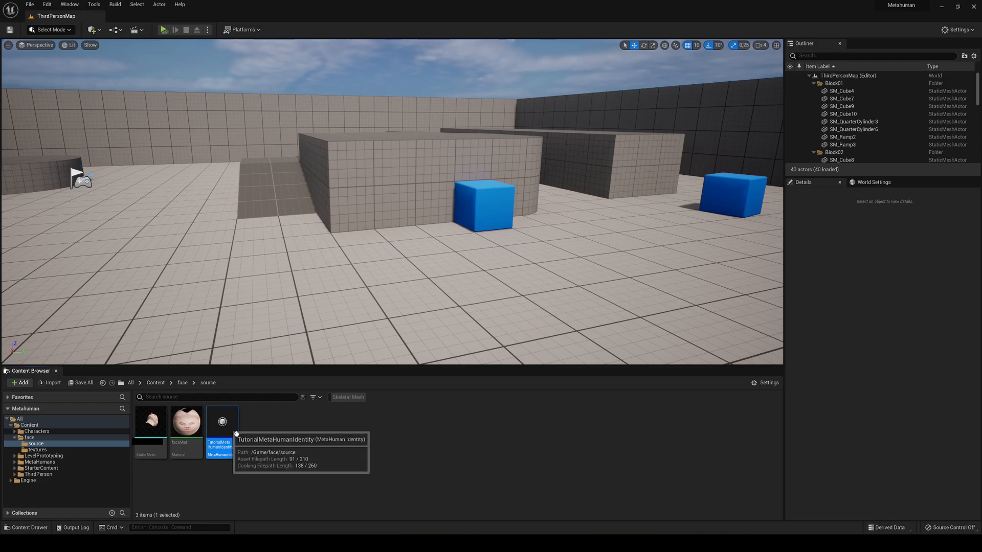
double_click(222, 423)
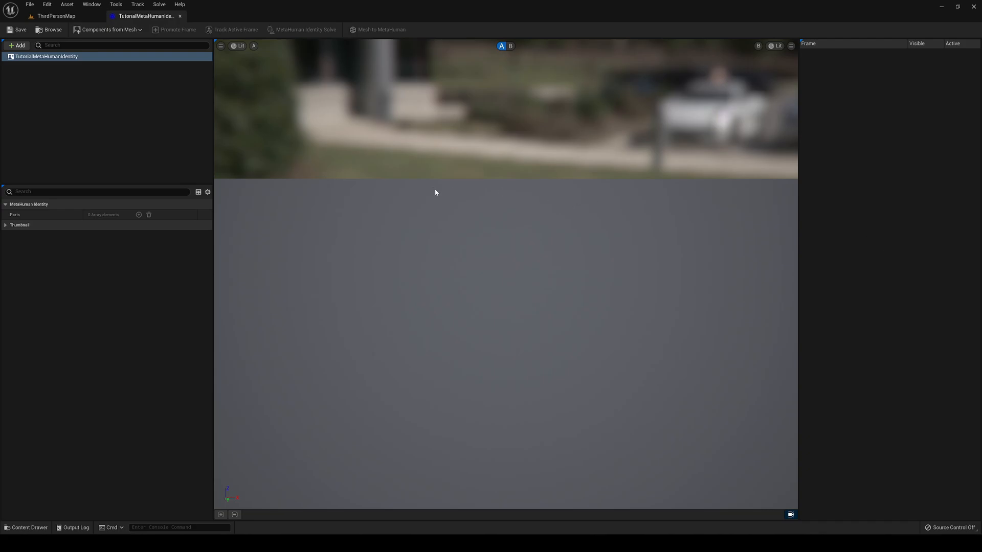
mouse_move(411, 302)
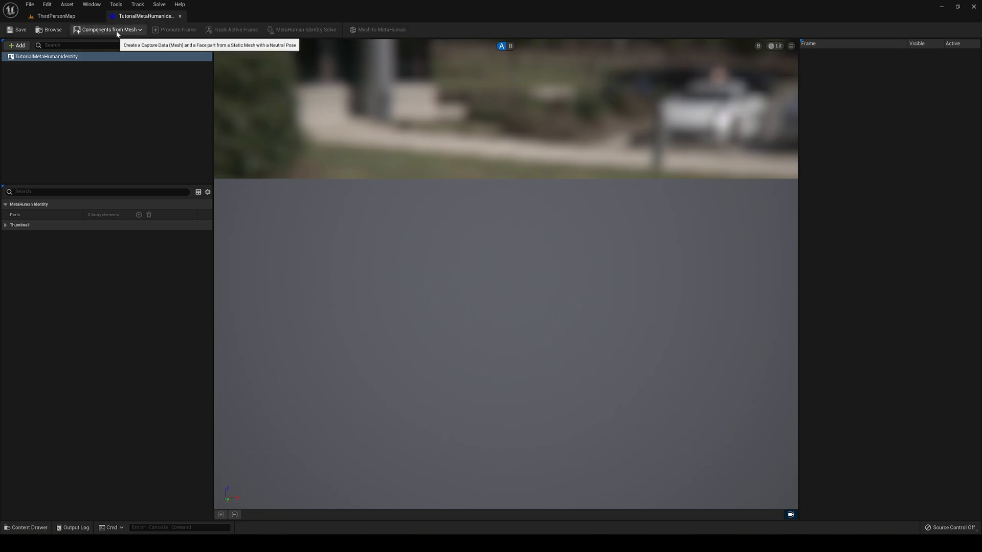
Generate the Face component, template mesh and neutral pose from the head static mesh
left_click(108, 30)
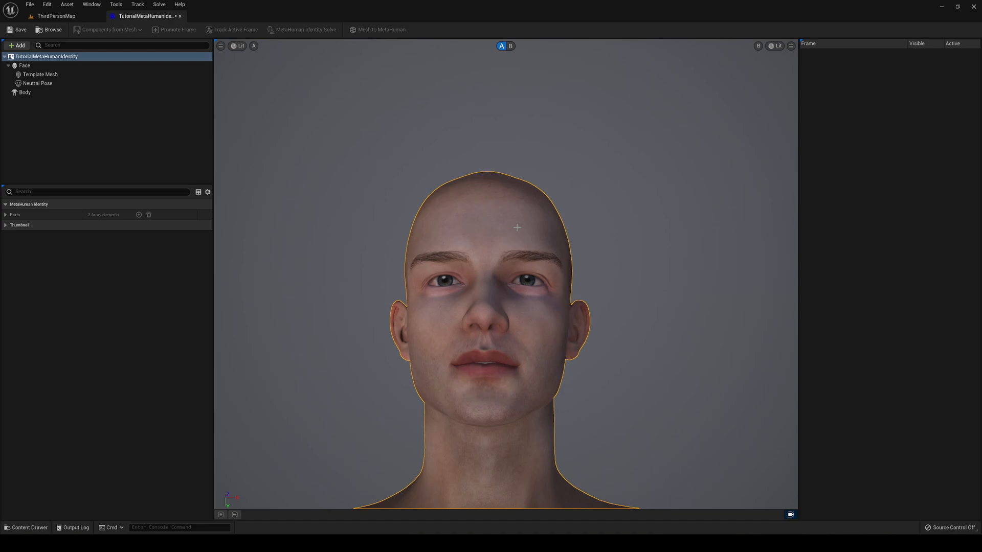
mouse_move(547, 211)
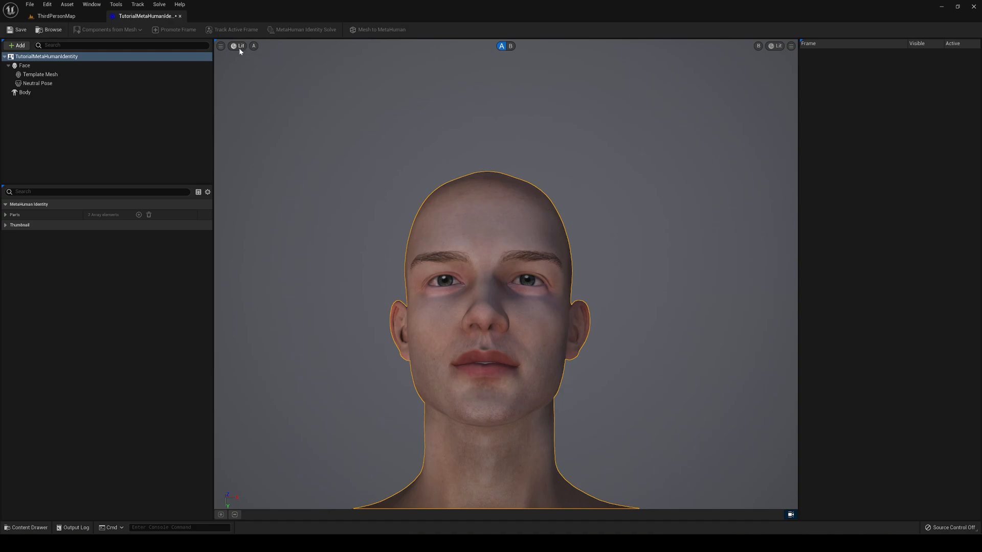
Switch viewport A's view mode from Lit to Unlit
left_click(239, 45)
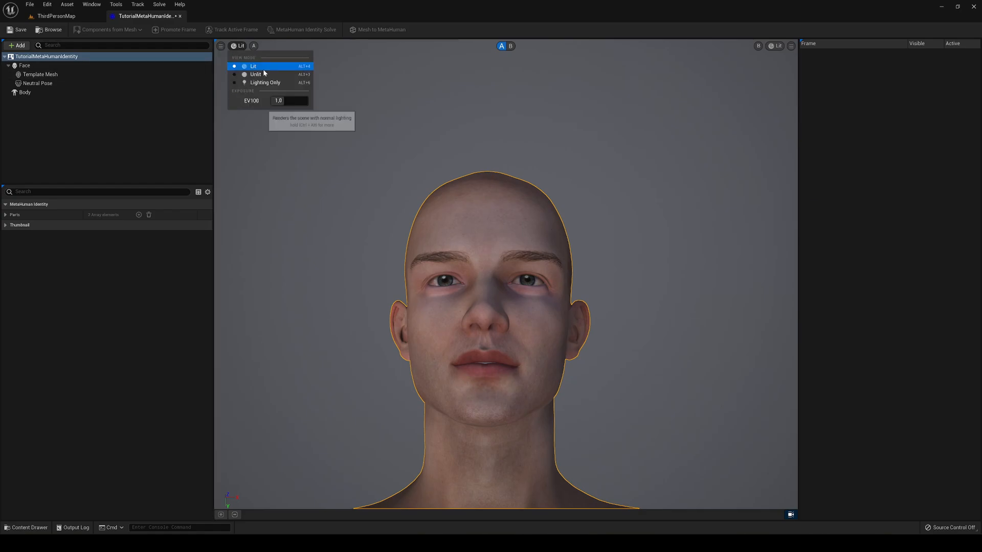
left_click(256, 74)
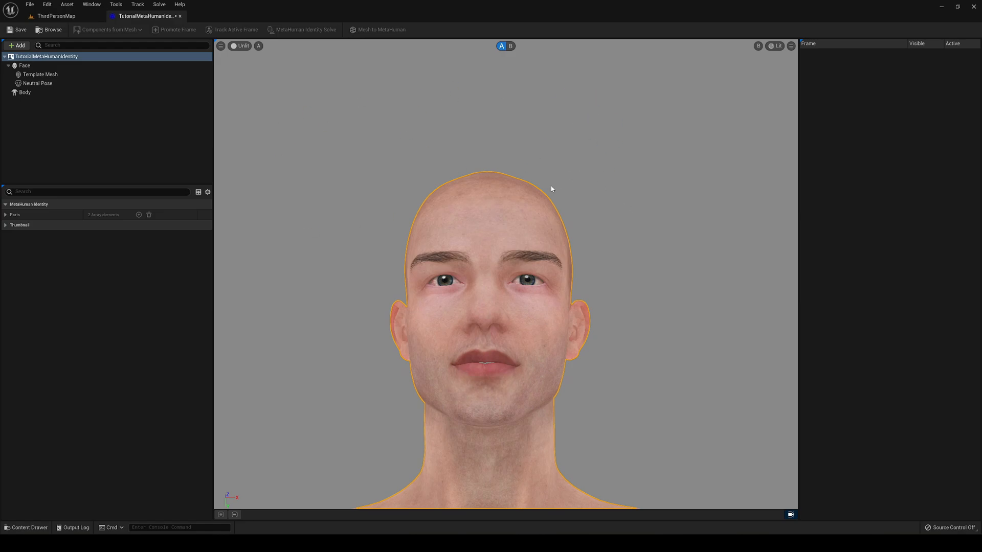
mouse_move(675, 322)
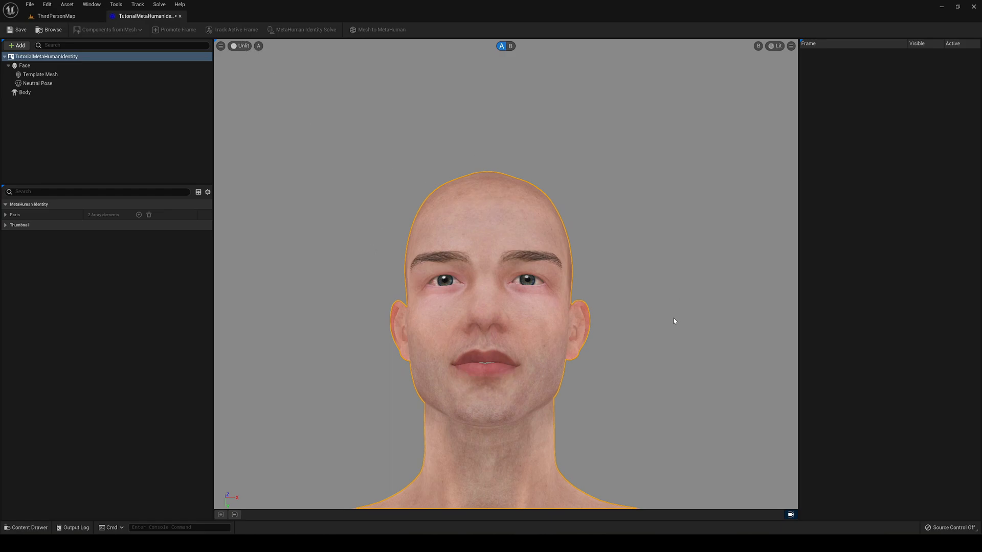
mouse_move(608, 335)
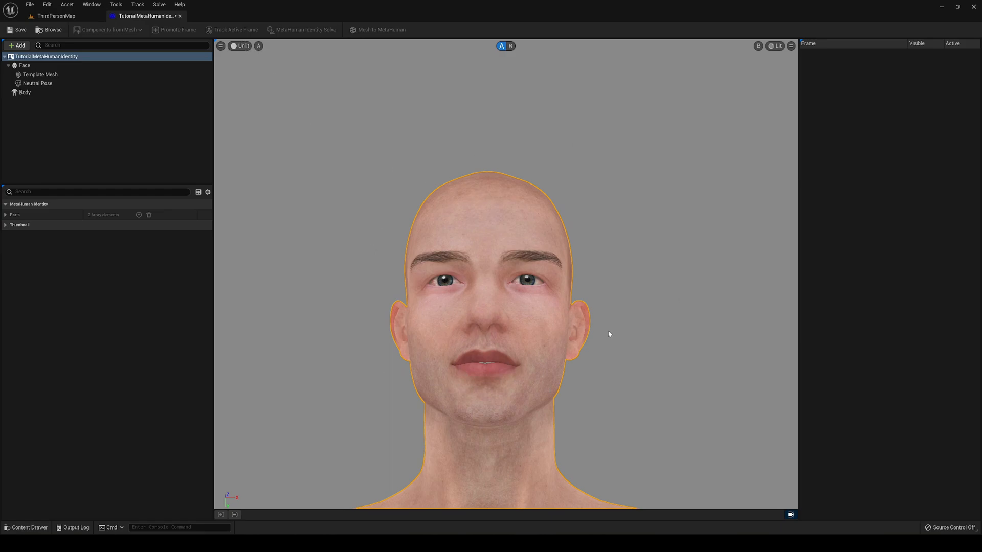
mouse_move(659, 261)
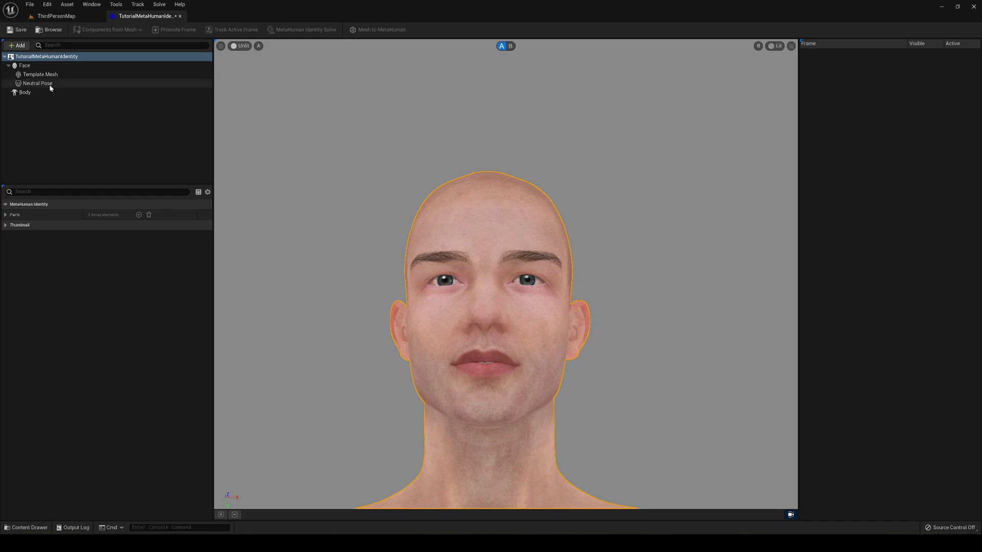
Select the Neutral Pose to expose its tracking frame settings
left_click(36, 82)
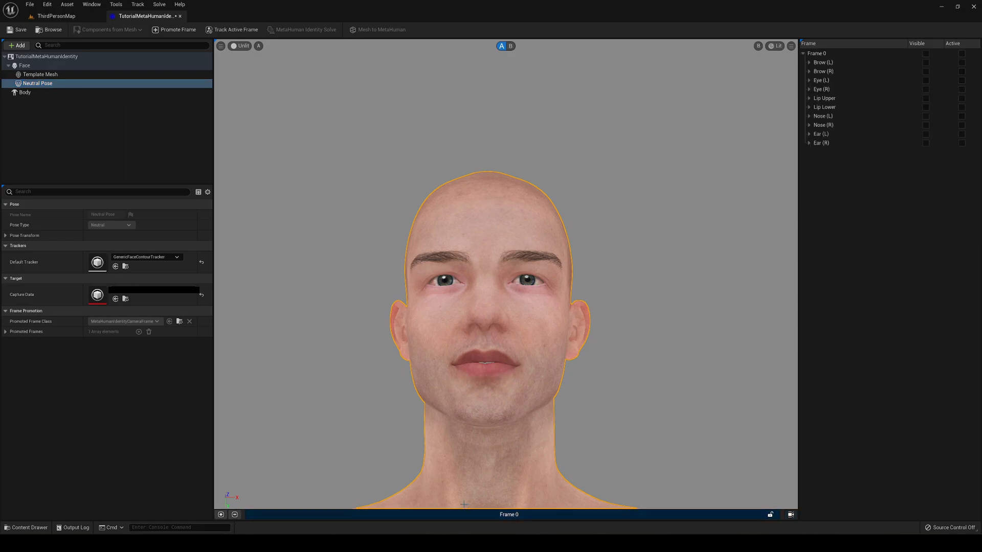
mouse_move(620, 377)
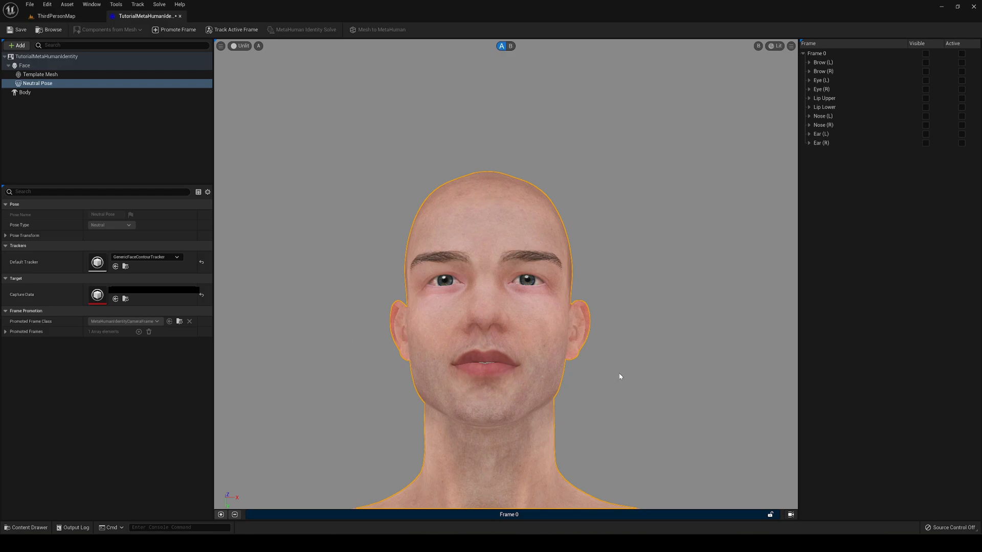
mouse_move(401, 494)
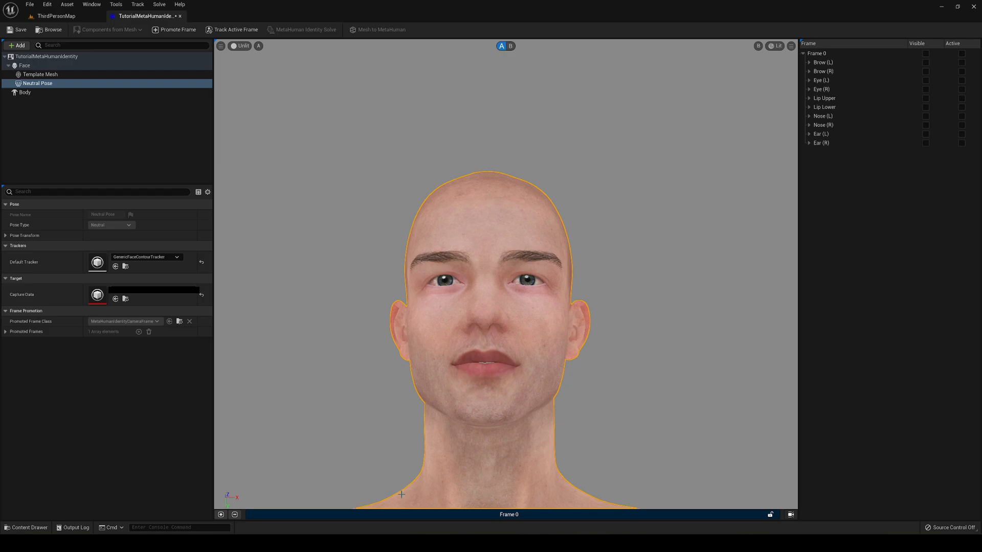
mouse_move(460, 499)
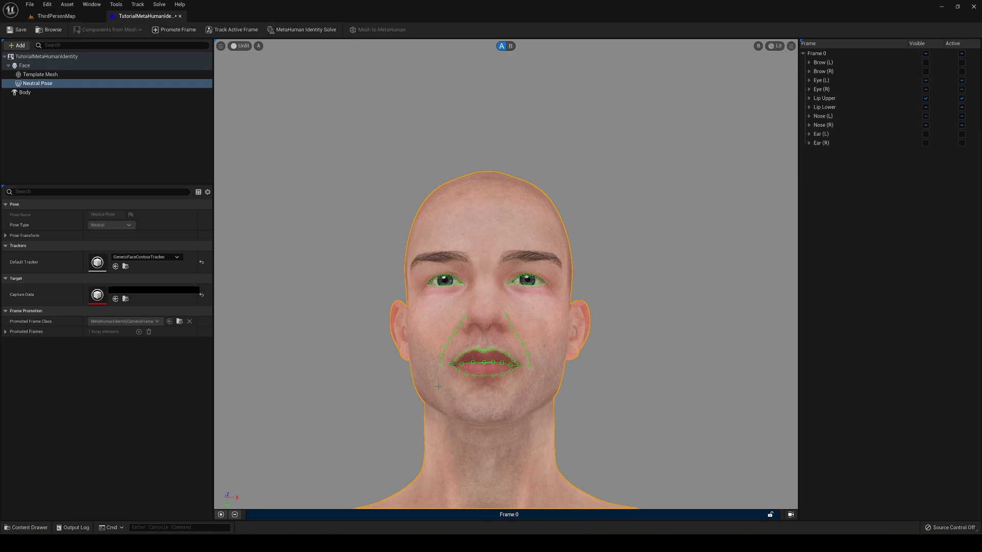
mouse_move(592, 360)
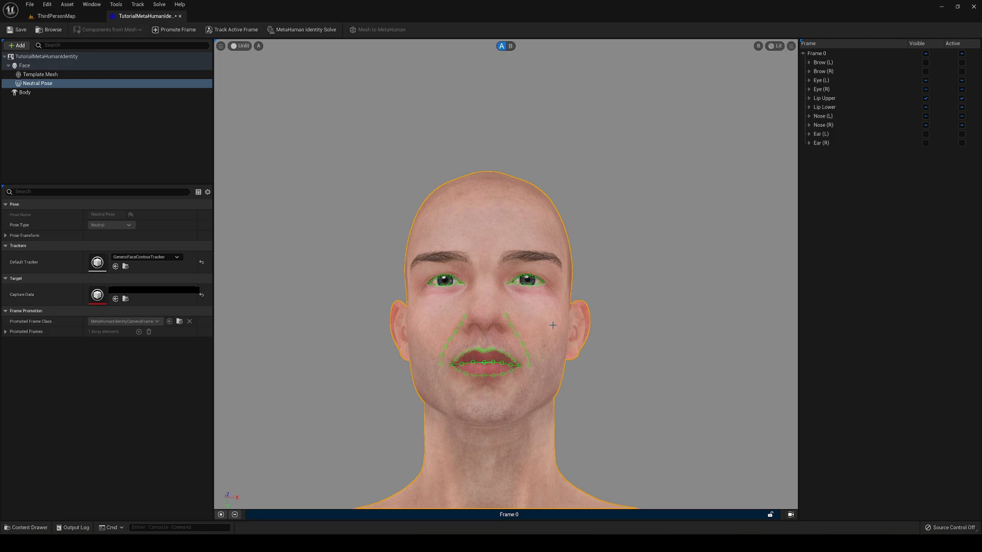
mouse_move(608, 329)
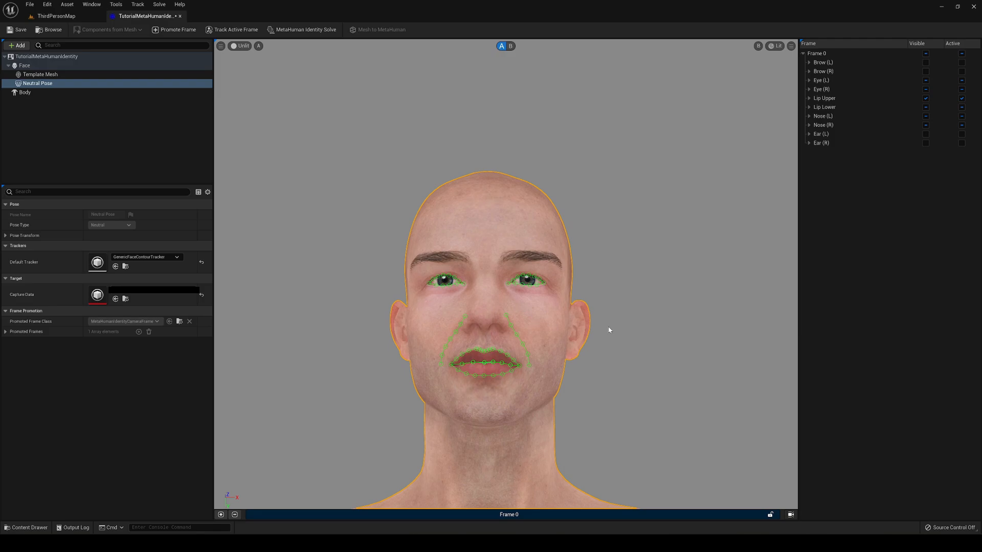
mouse_move(625, 250)
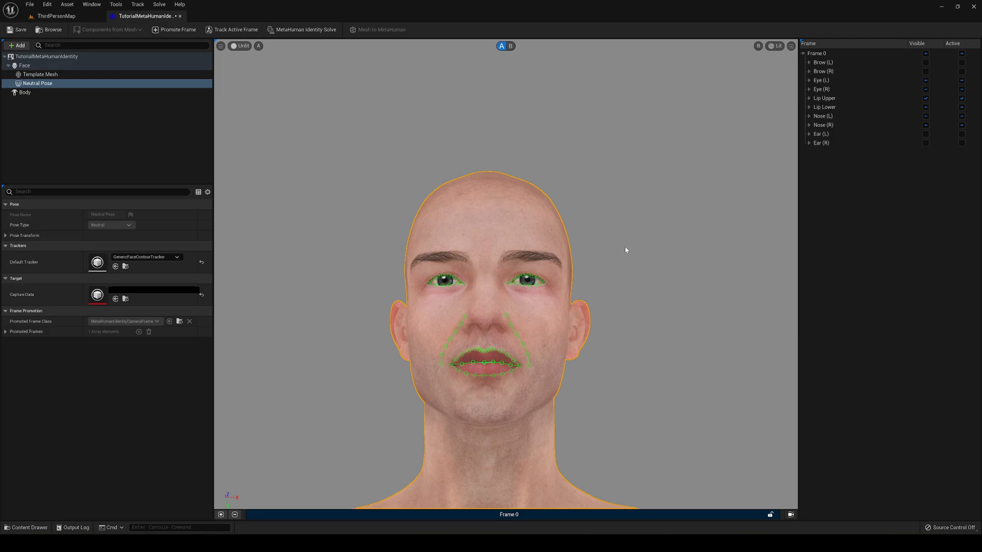
mouse_move(700, 357)
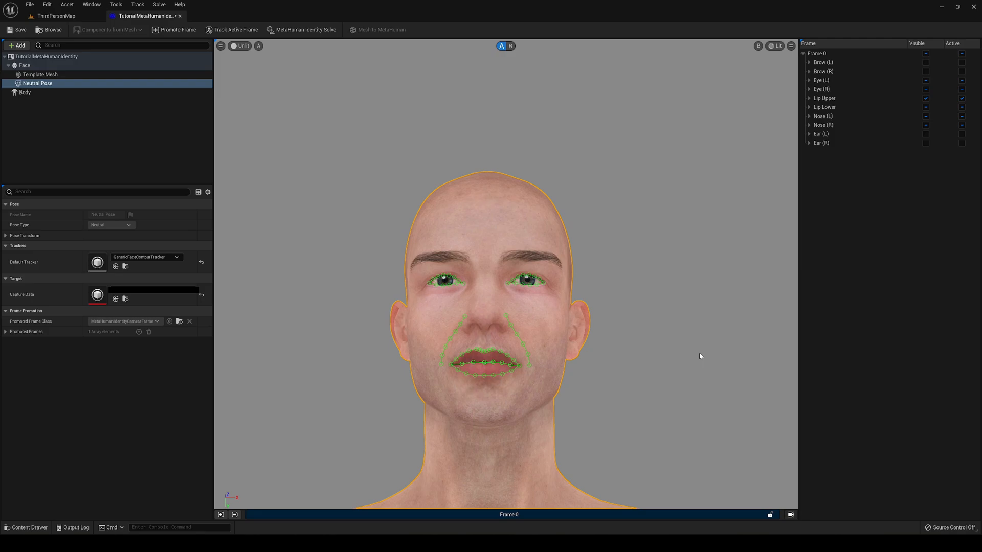
mouse_move(666, 375)
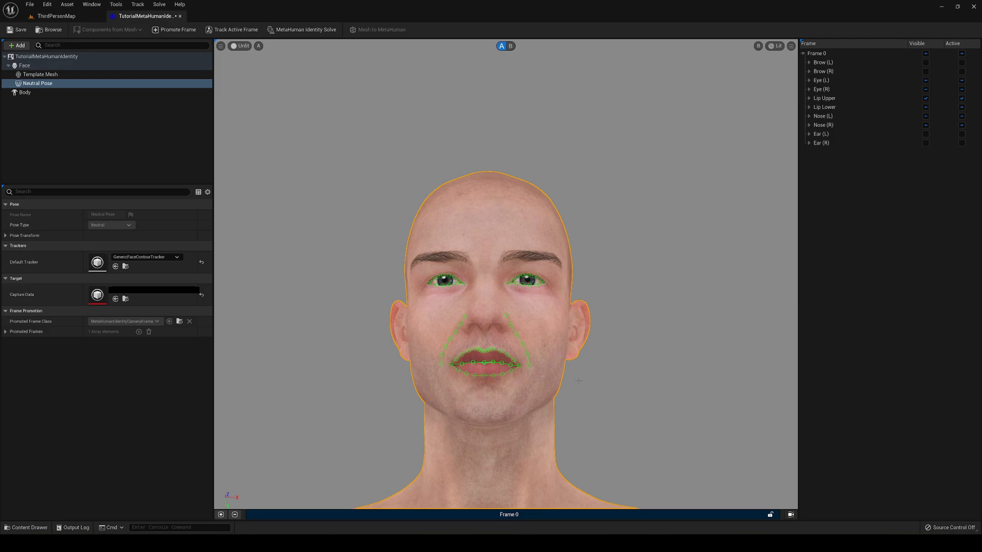
mouse_move(464, 315)
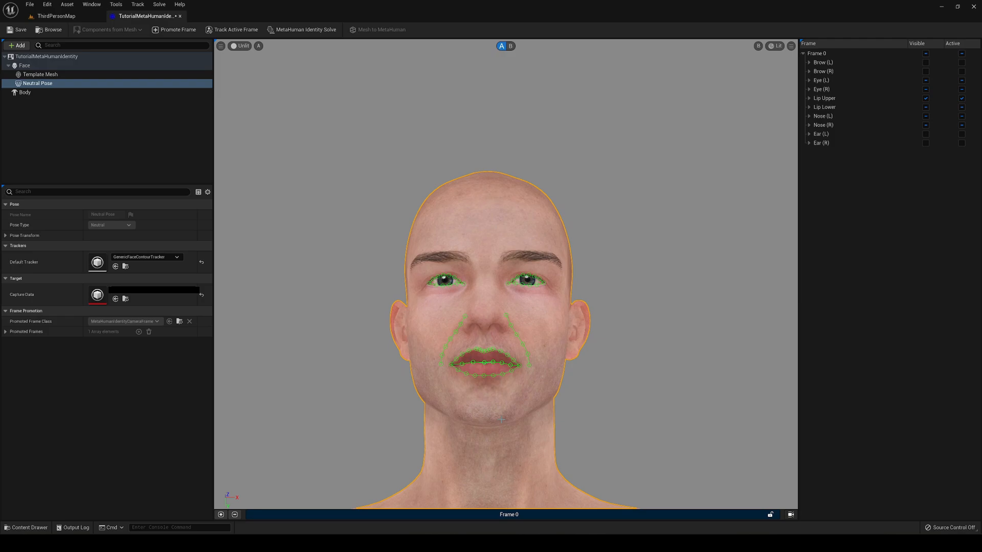
mouse_move(374, 177)
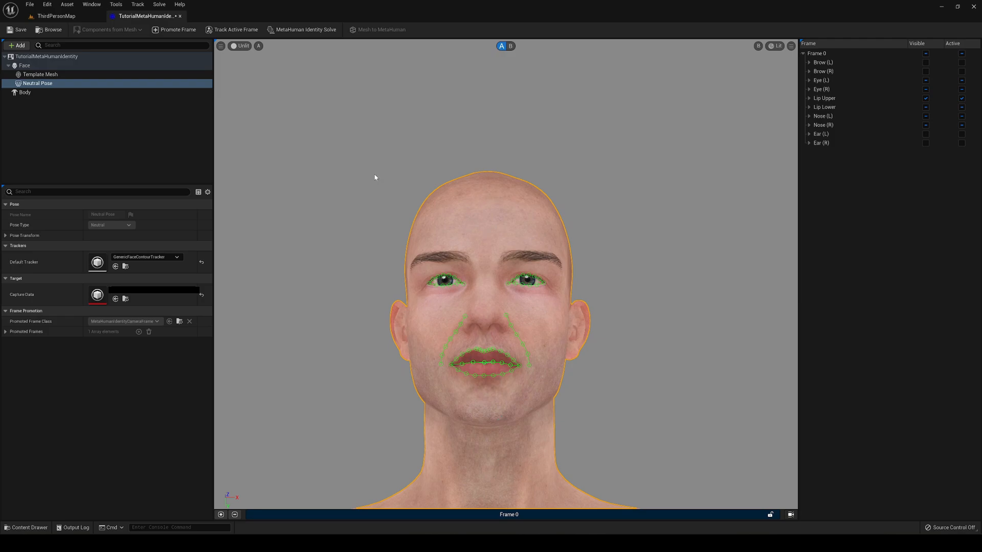
mouse_move(307, 29)
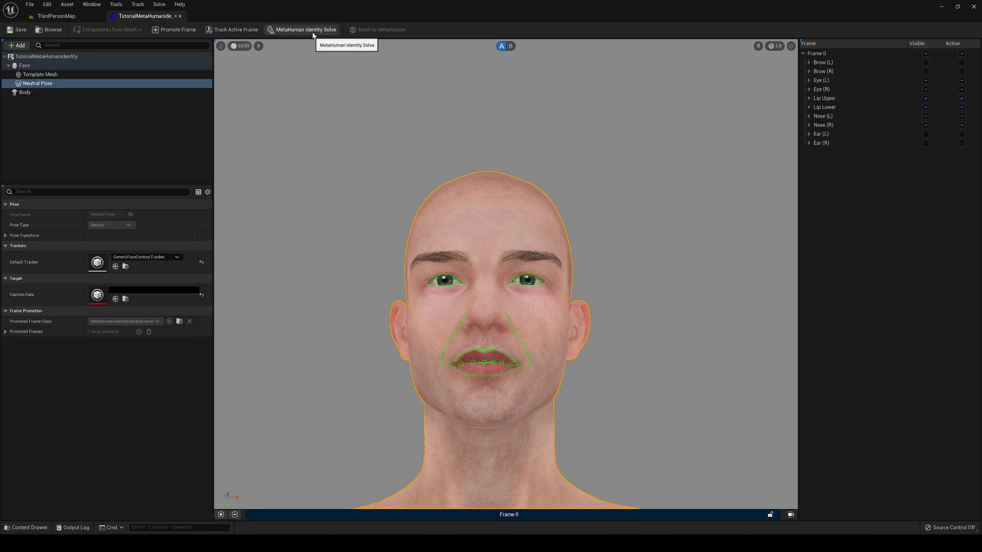
Run MetaHuman Identity Solve and inspect the fitted template mesh in view B
left_click(302, 29)
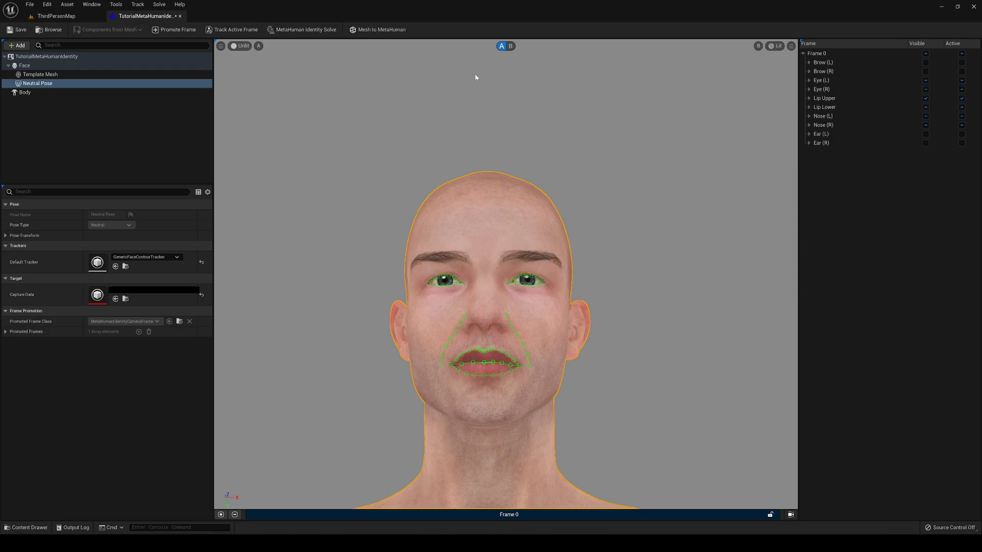
left_click(510, 45)
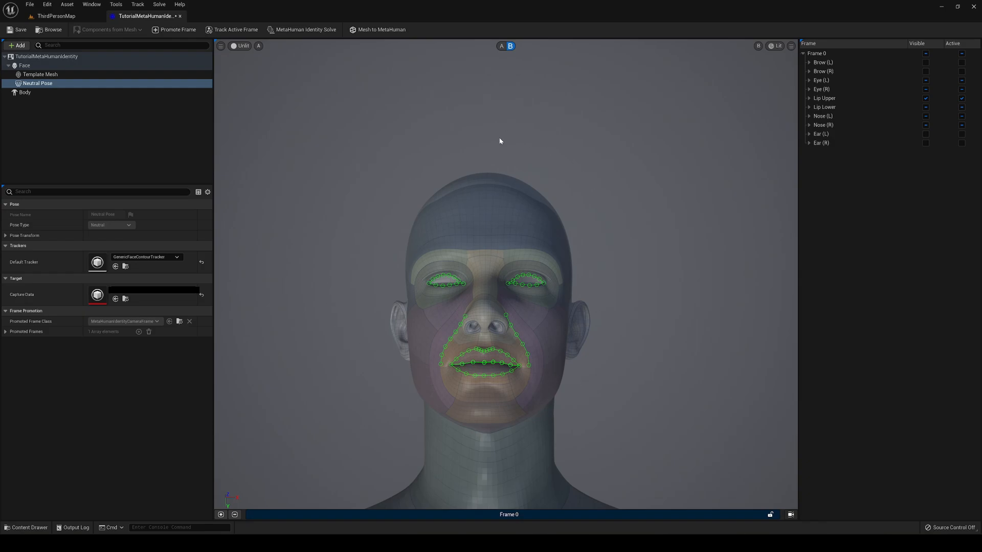
mouse_move(455, 109)
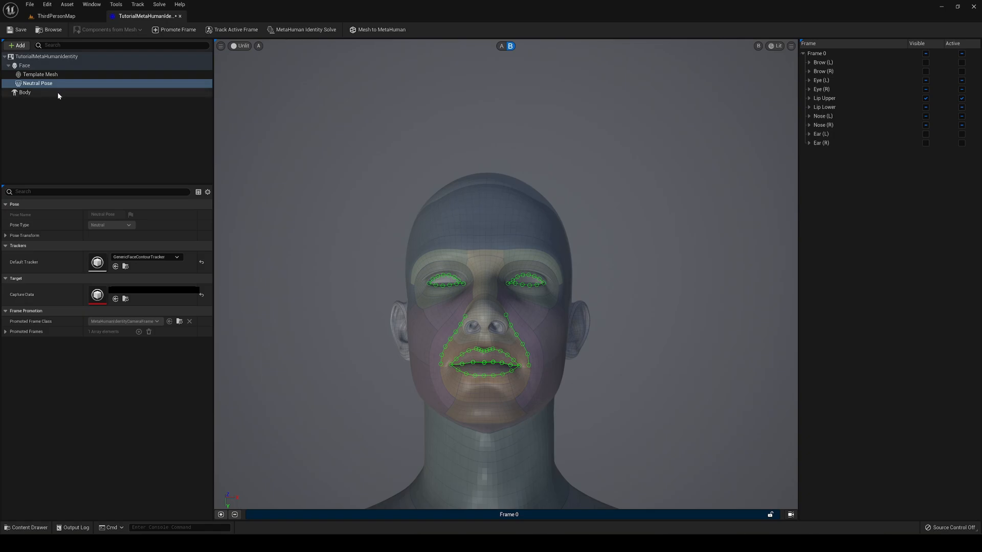
Pick the first body preset, run Mesh to MetaHuman, and confirm the completion dialog
left_click(25, 92)
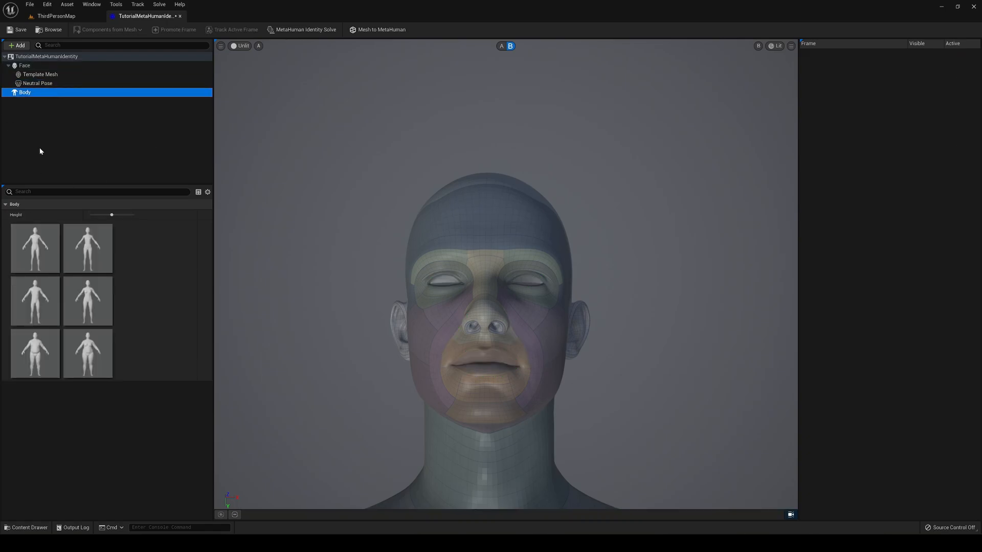
left_click(35, 248)
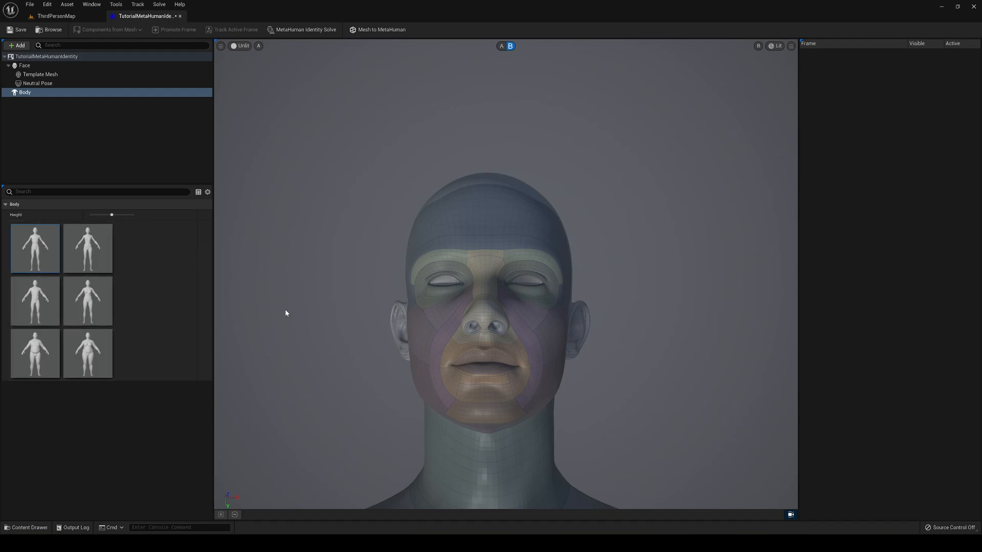
mouse_move(248, 231)
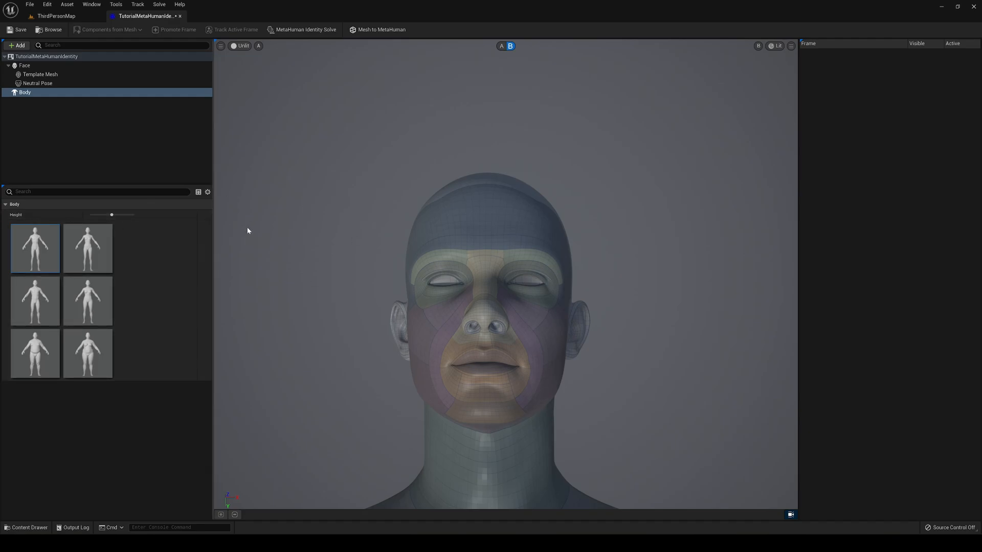
mouse_move(362, 214)
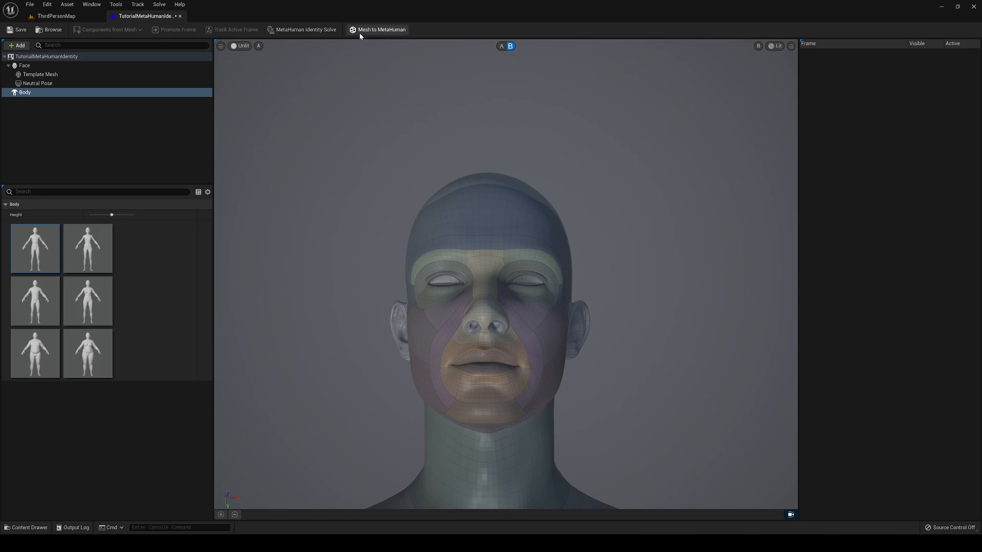
mouse_move(381, 29)
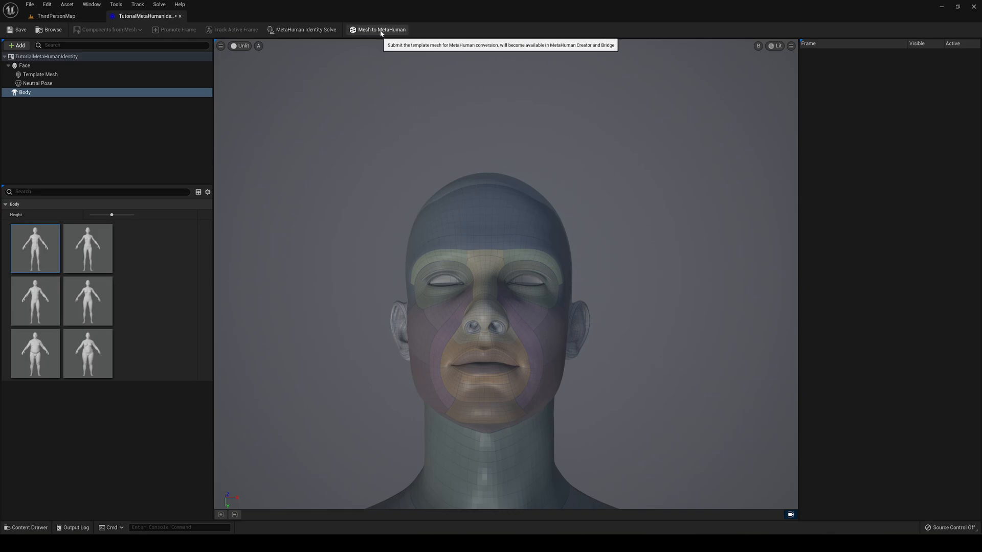
left_click(381, 30)
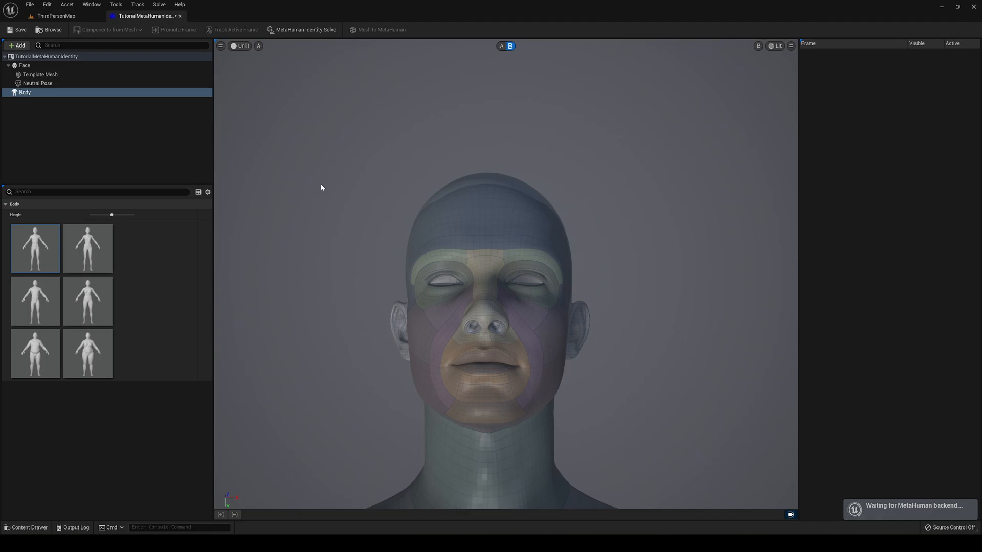
mouse_move(449, 97)
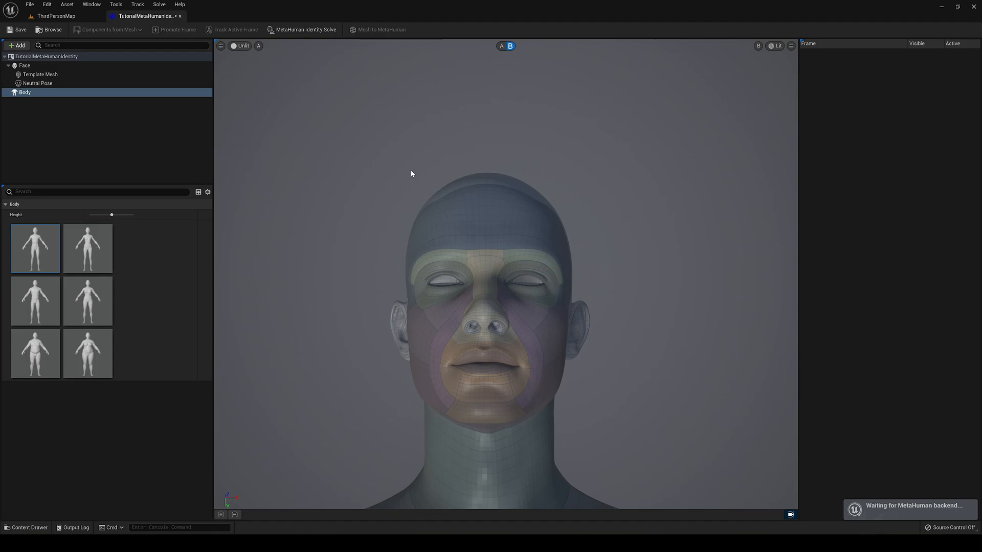
mouse_move(375, 70)
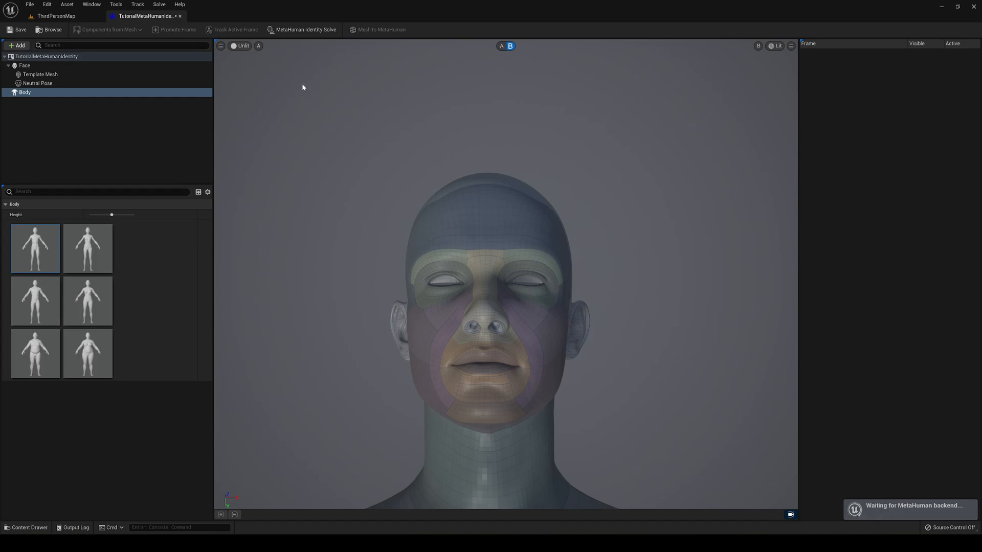
mouse_move(441, 105)
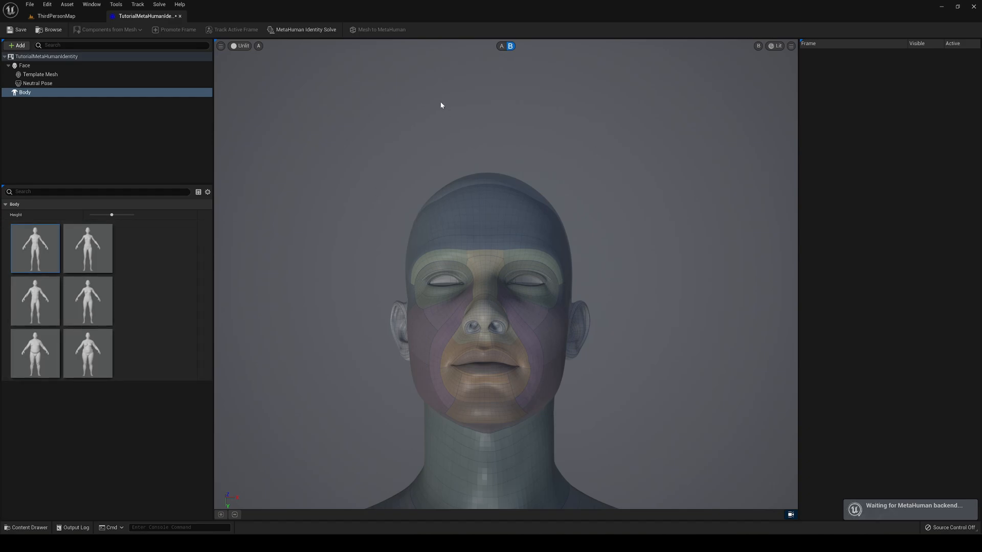
left_click(381, 29)
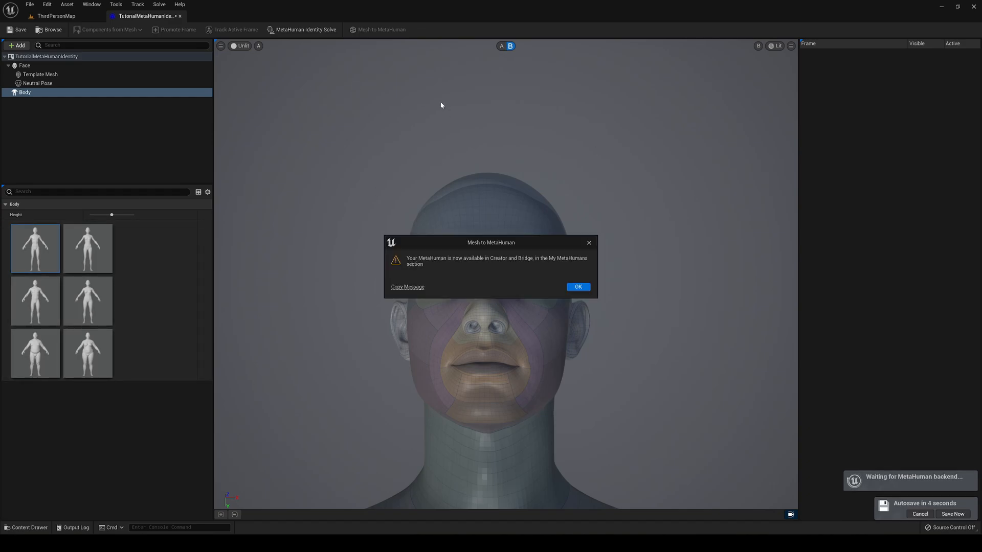
mouse_move(419, 257)
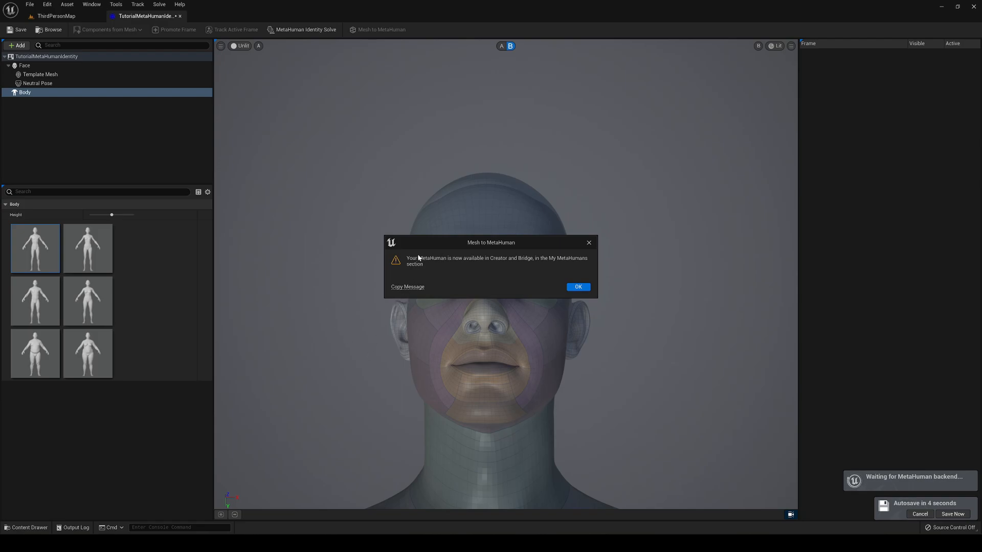
mouse_move(480, 266)
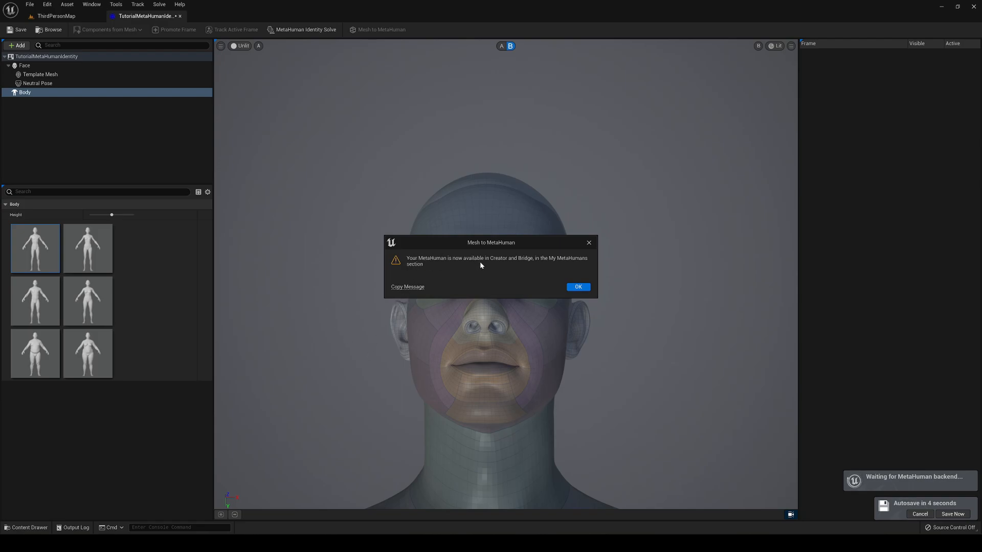
mouse_move(561, 266)
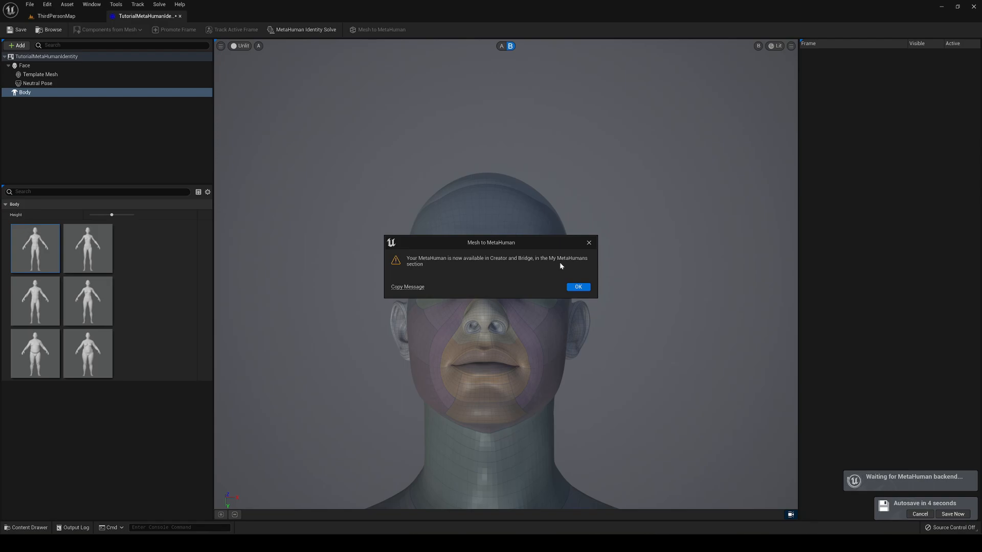
mouse_move(482, 290)
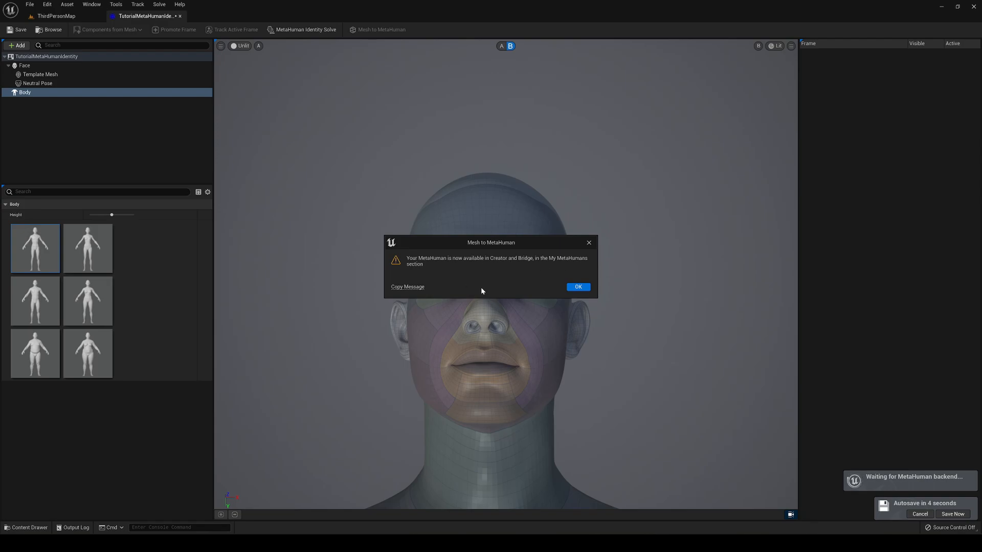
left_click(577, 287)
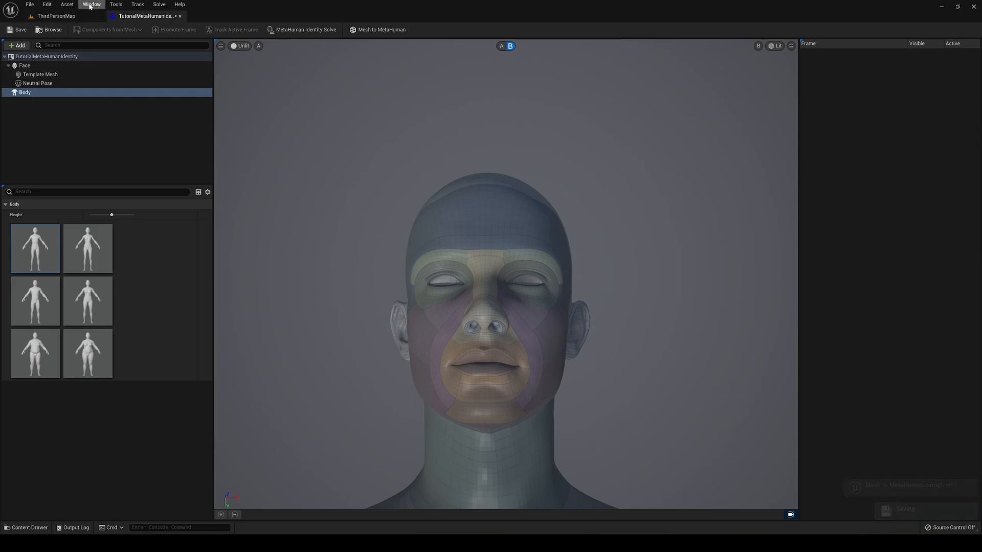
Launch Quixel Bridge from the Window menu and maximize its window
left_click(92, 5)
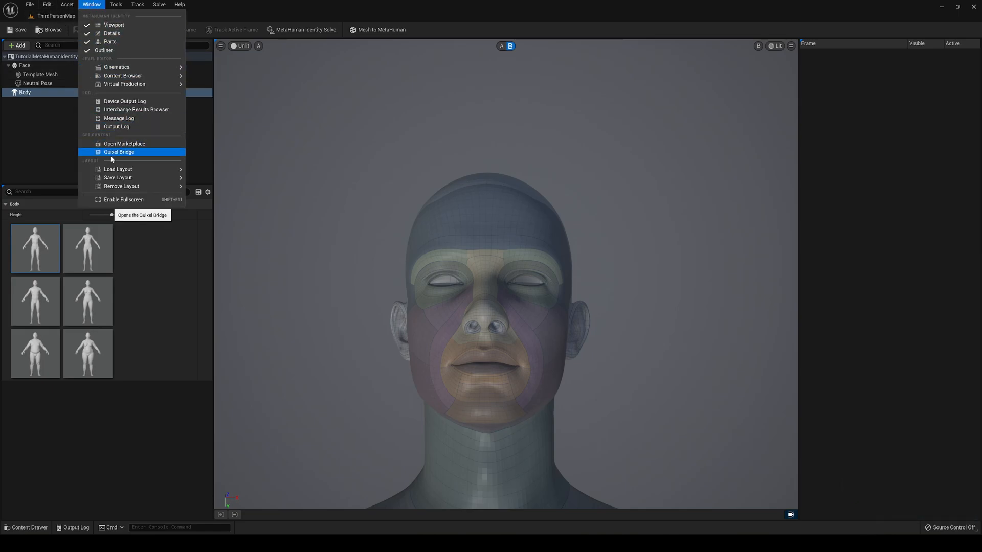
left_click(118, 152)
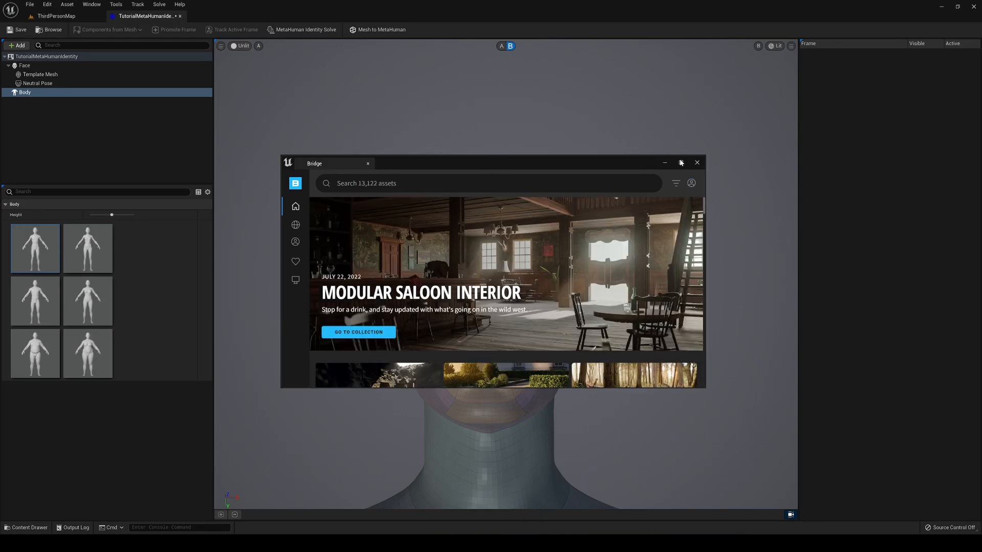
left_click(680, 163)
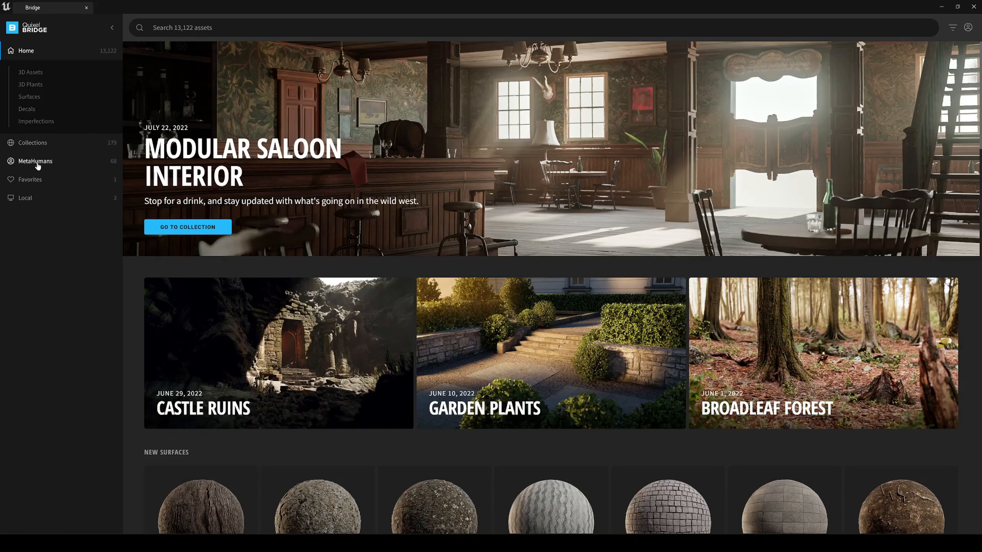
Under My MetaHumans, select TutorialMetaHumanIdentity and start MetaHuman Creator
left_click(35, 162)
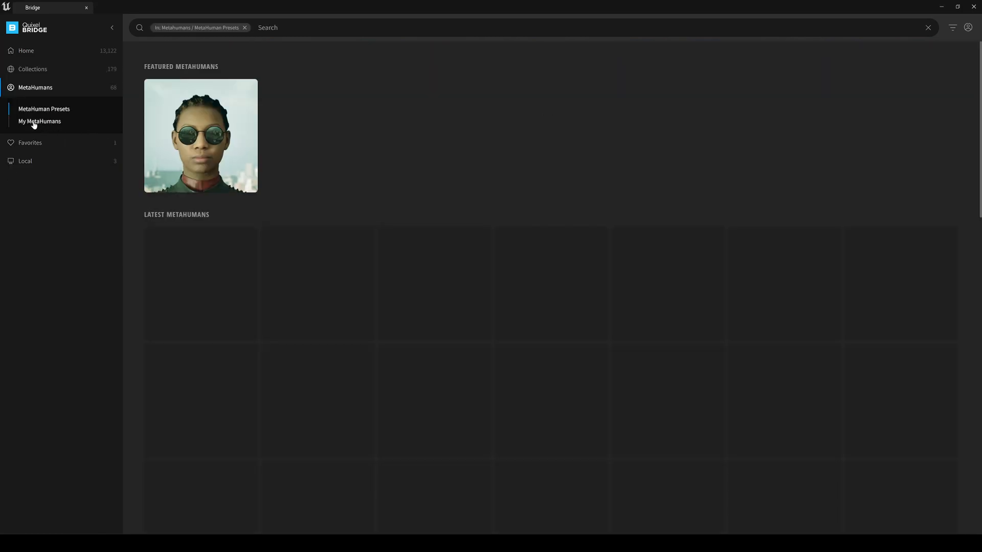
left_click(39, 121)
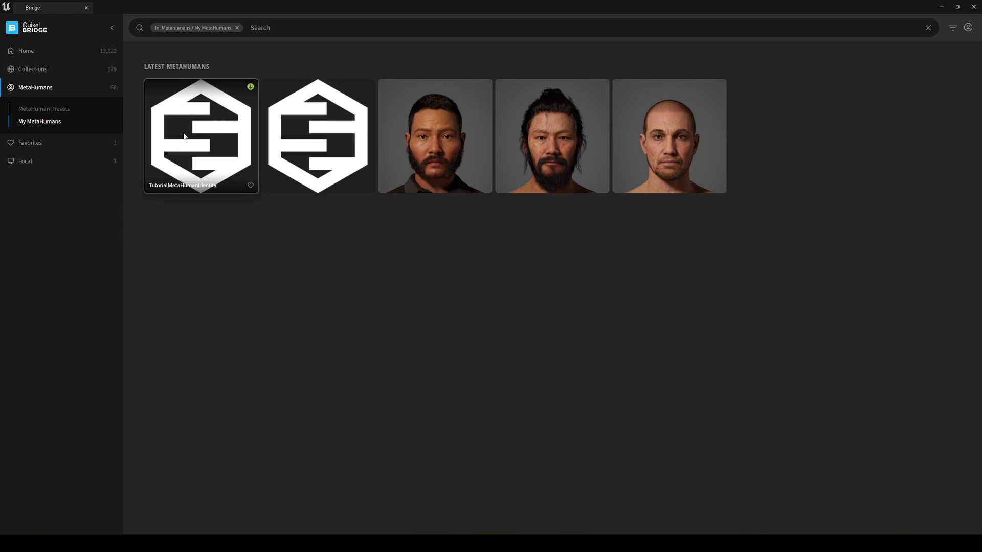
left_click(201, 135)
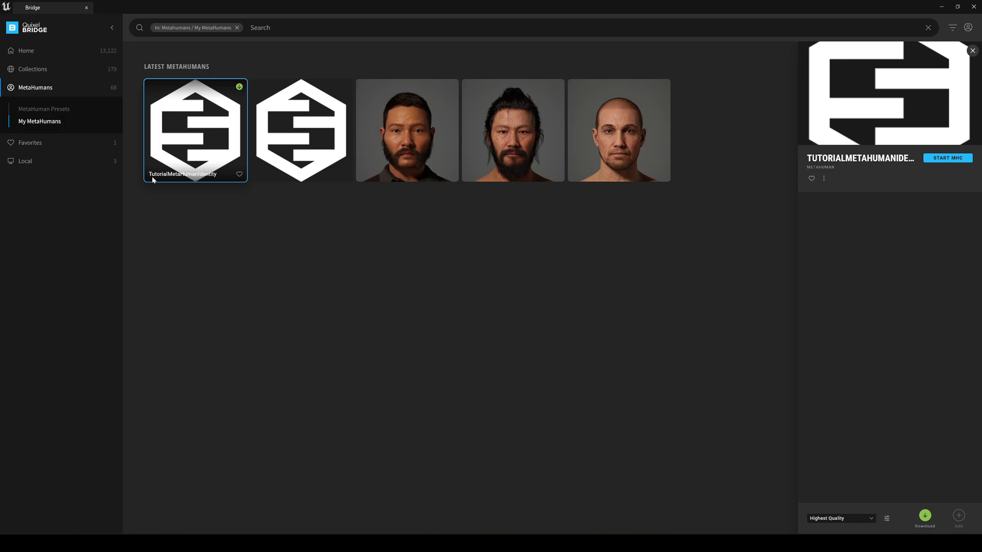
mouse_move(163, 237)
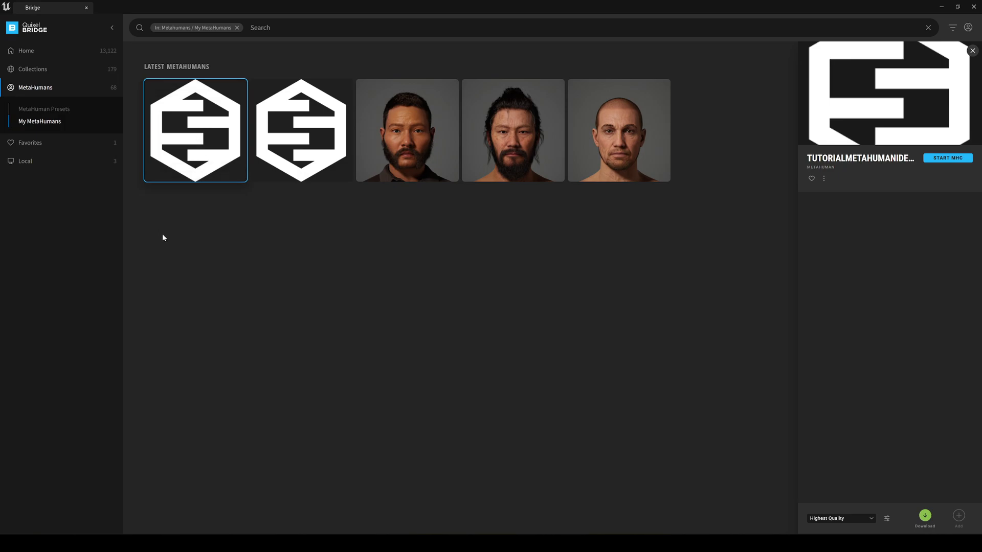
mouse_move(416, 337)
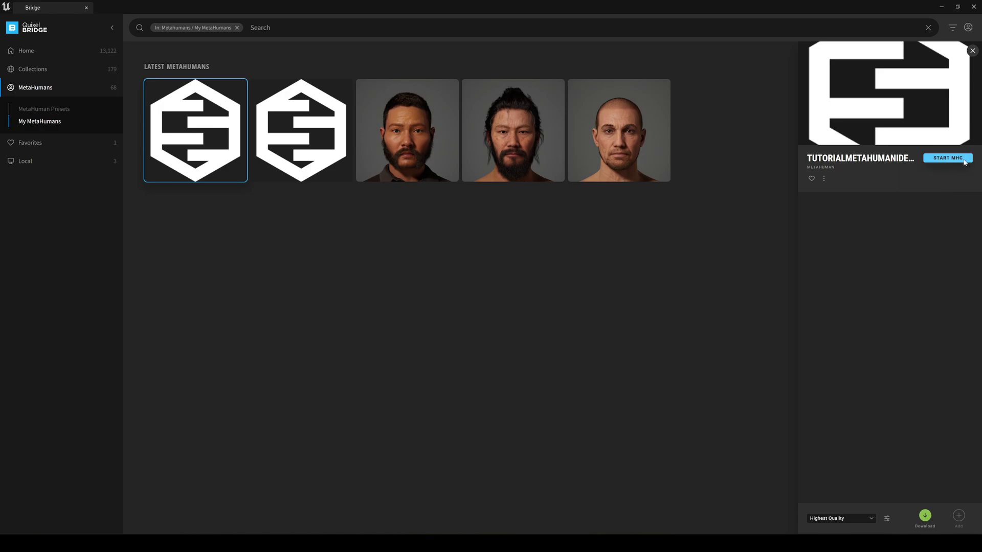
left_click(947, 158)
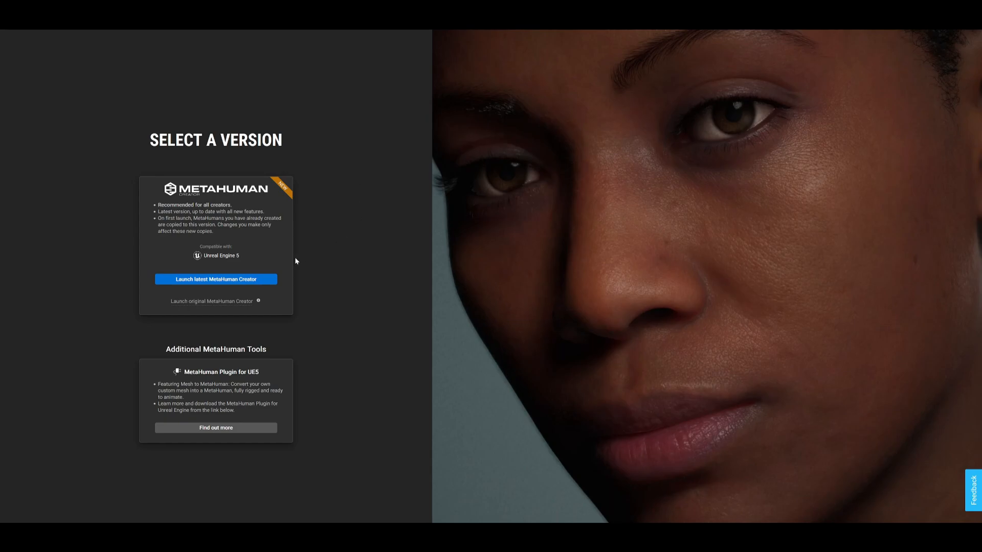
Launch the latest MetaHuman Creator and edit the TutorialMetaHumanIdentity character
left_click(215, 280)
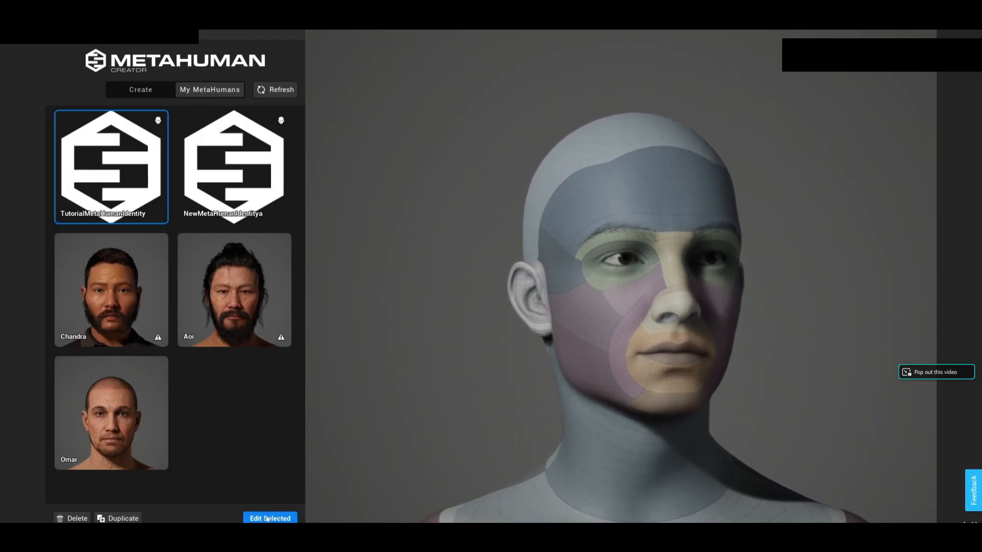
left_click(270, 518)
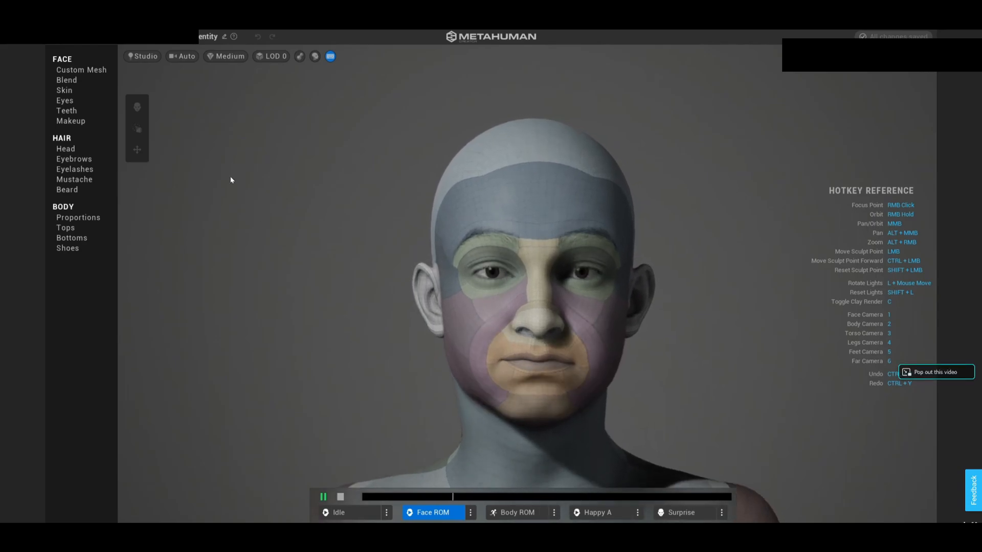
Check the face Blend and Custom Mesh region settings, then show the Skin settings
left_click(67, 80)
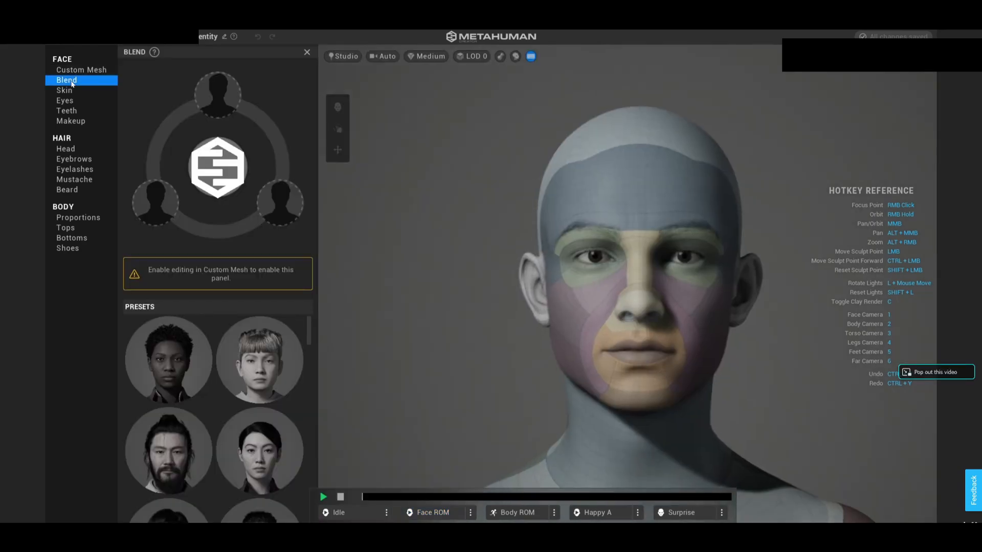
left_click(81, 69)
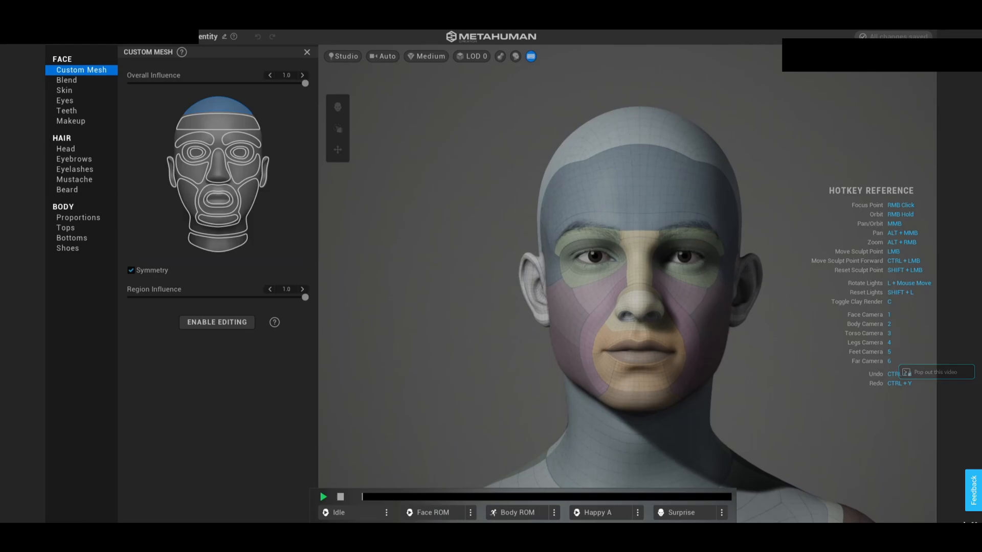
mouse_move(215, 169)
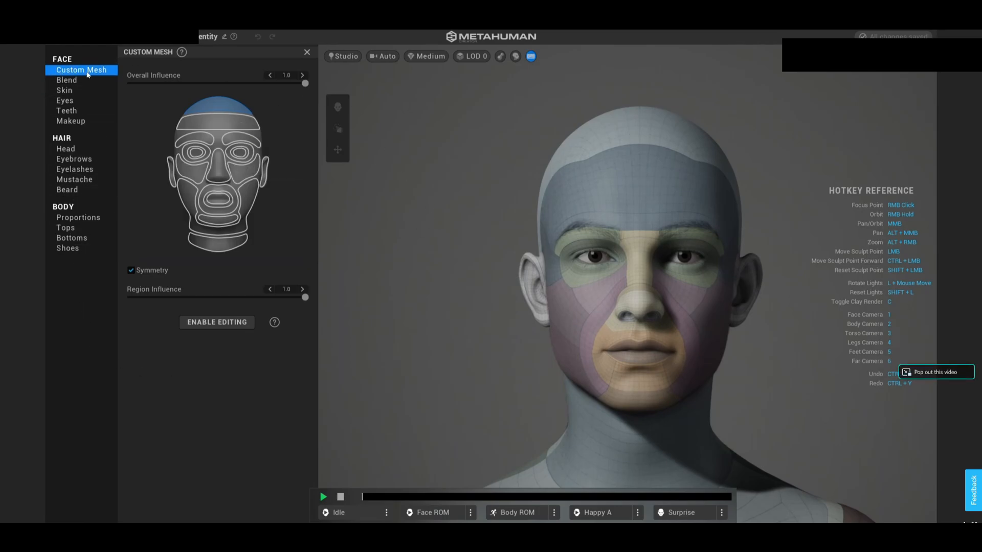
mouse_move(190, 154)
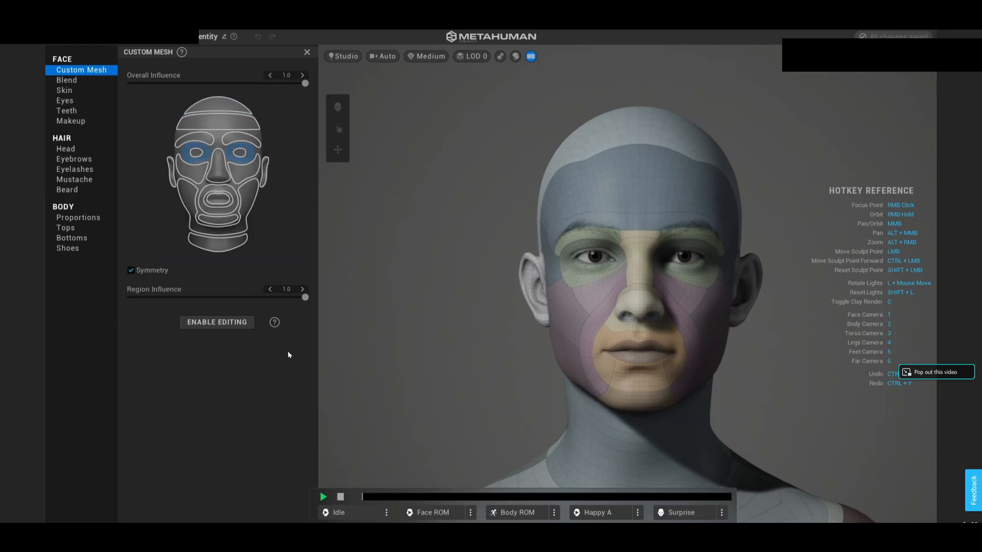
mouse_move(249, 464)
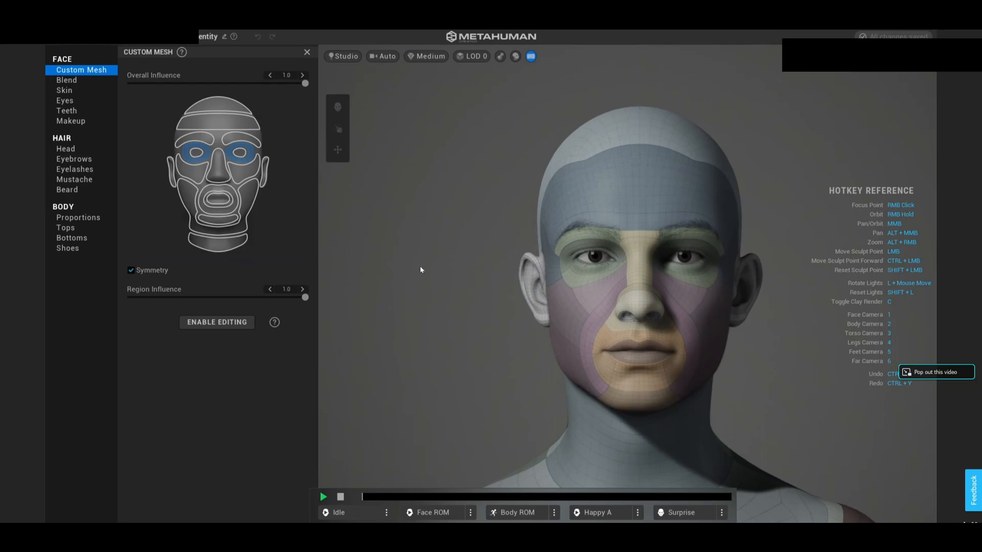
mouse_move(474, 178)
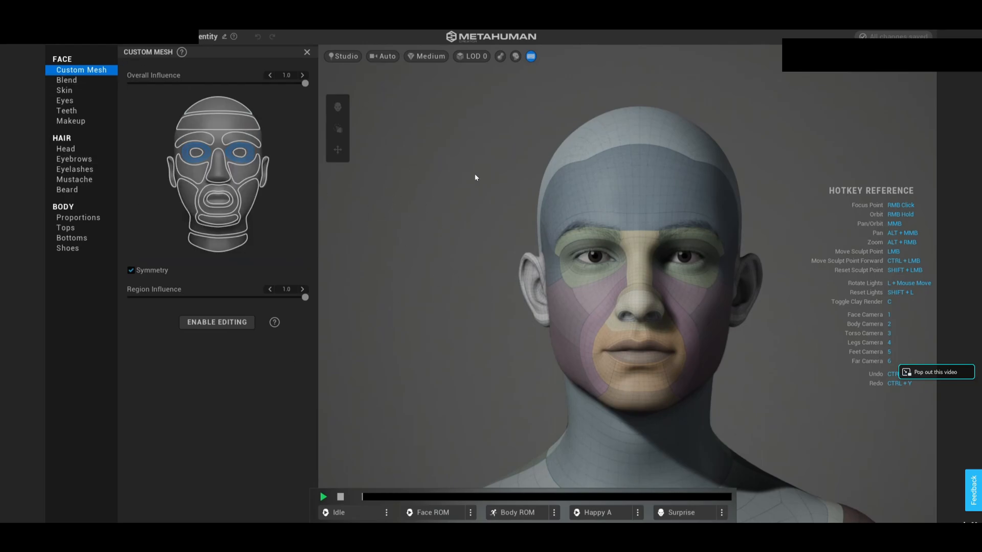
mouse_move(404, 218)
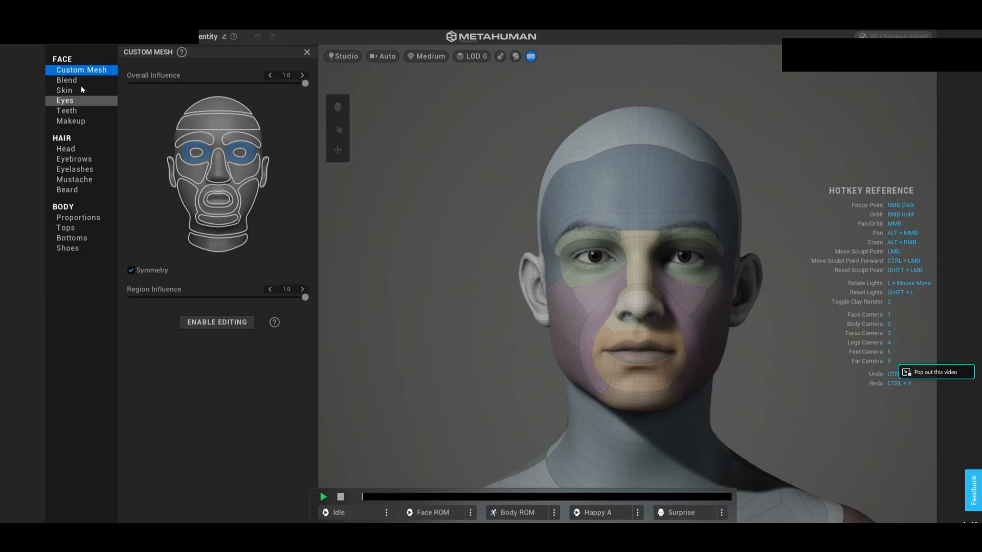
left_click(64, 90)
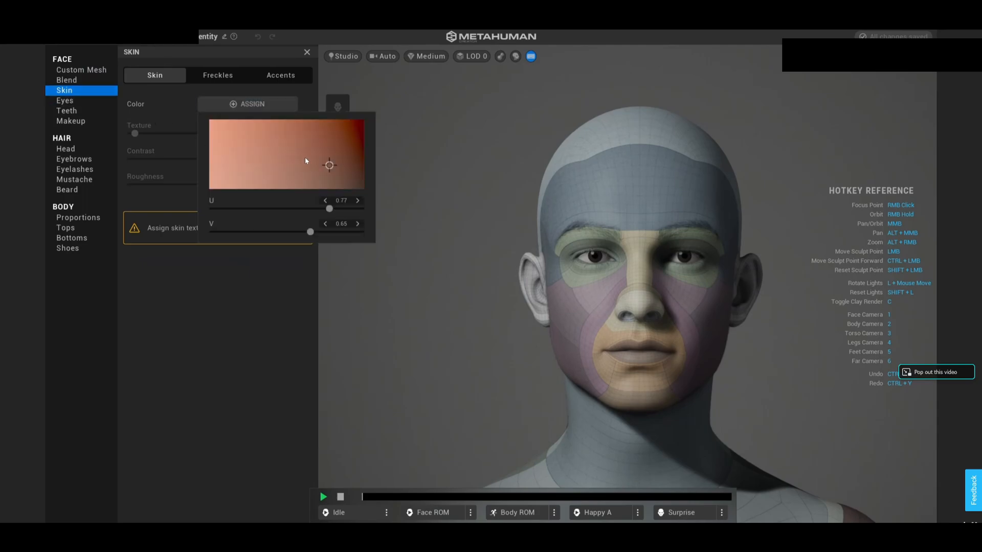
Assign a peach skin colour with texture 0.1170, then show the head hairstyles
left_click(256, 139)
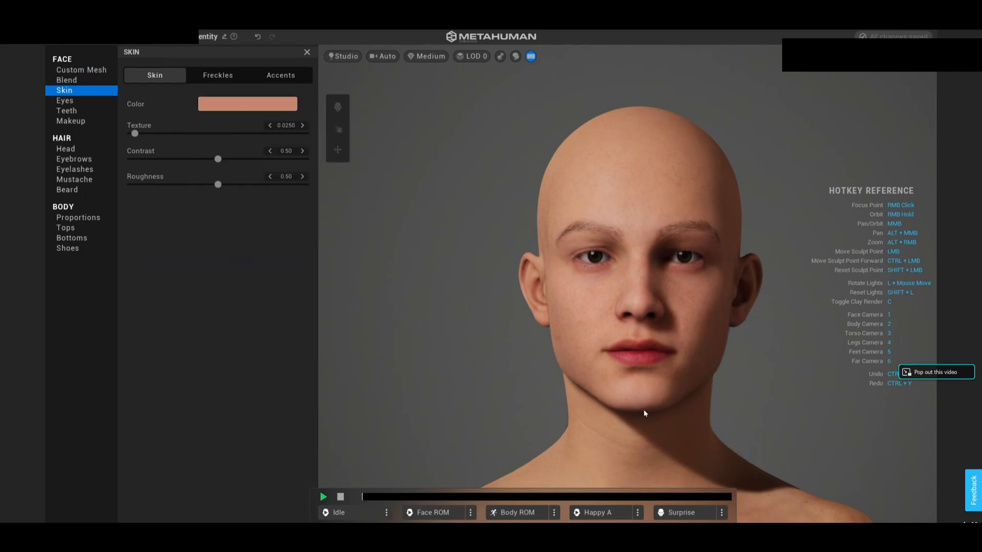
mouse_move(529, 322)
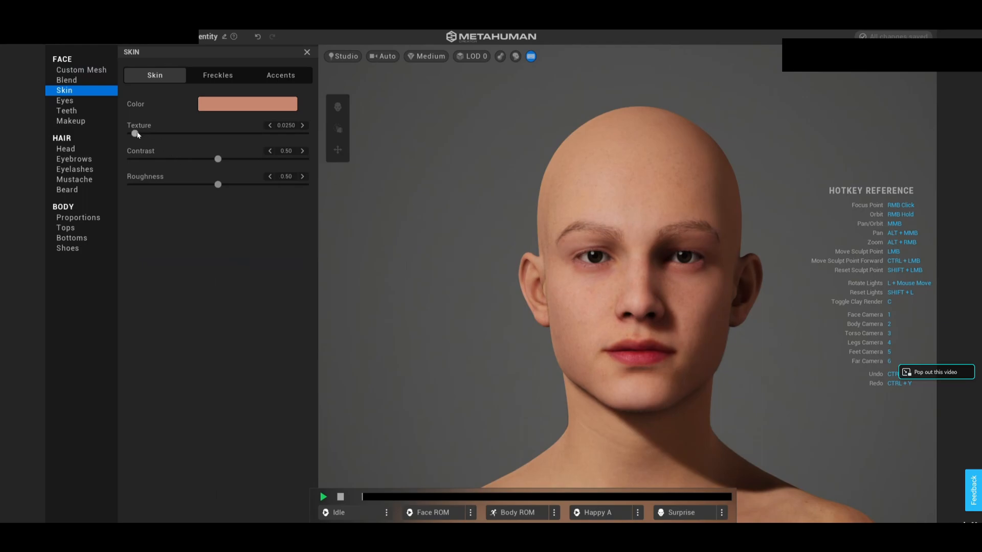
left_click_drag(134, 134, 151, 134)
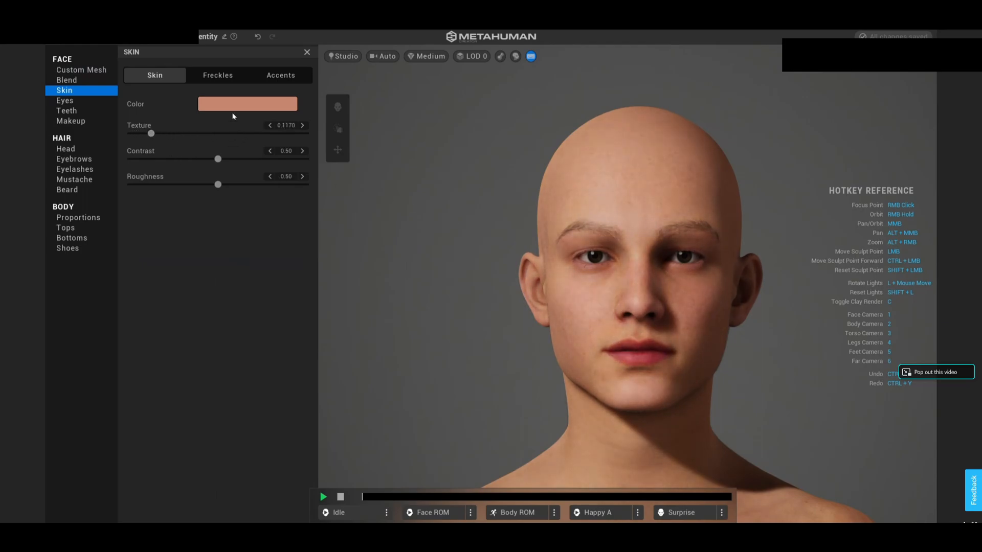
mouse_move(276, 260)
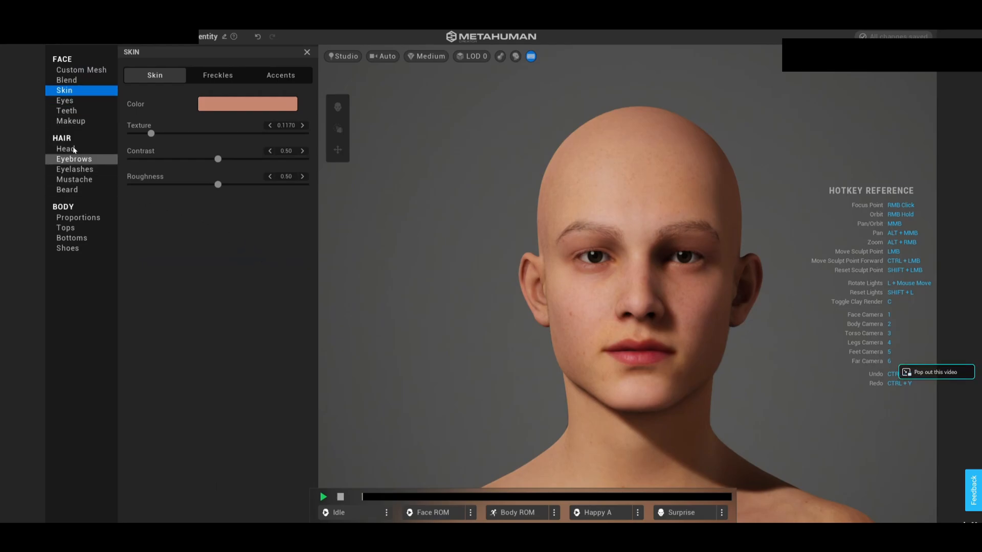
left_click(65, 149)
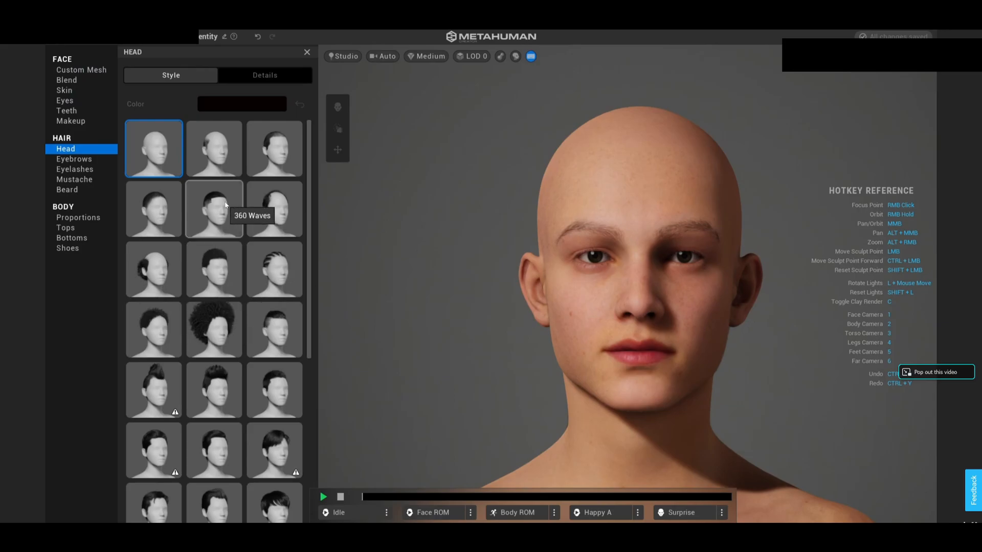
Try the 360 Waves hairstyle, then apply the Short Sideswept Fringe hairstyle
left_click(214, 209)
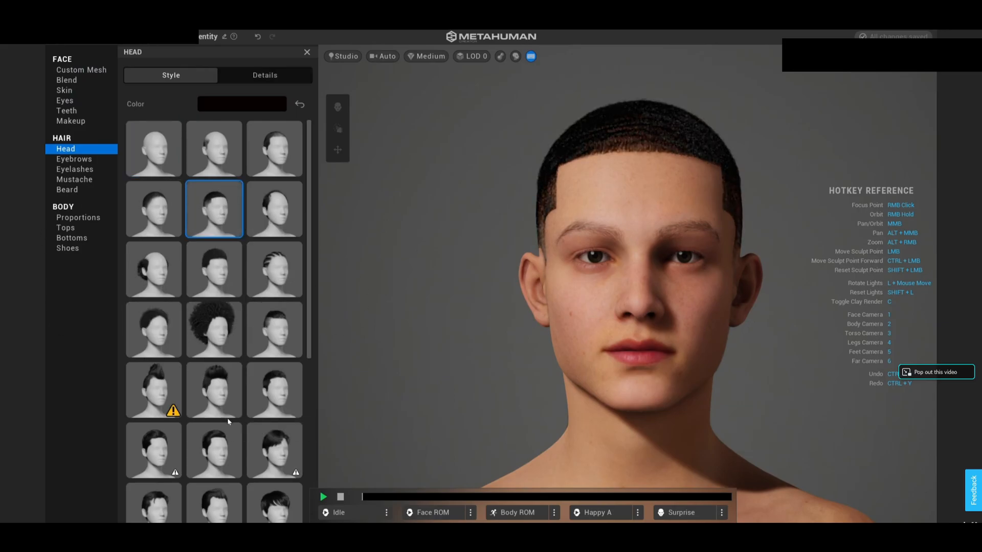
scroll("down", 3)
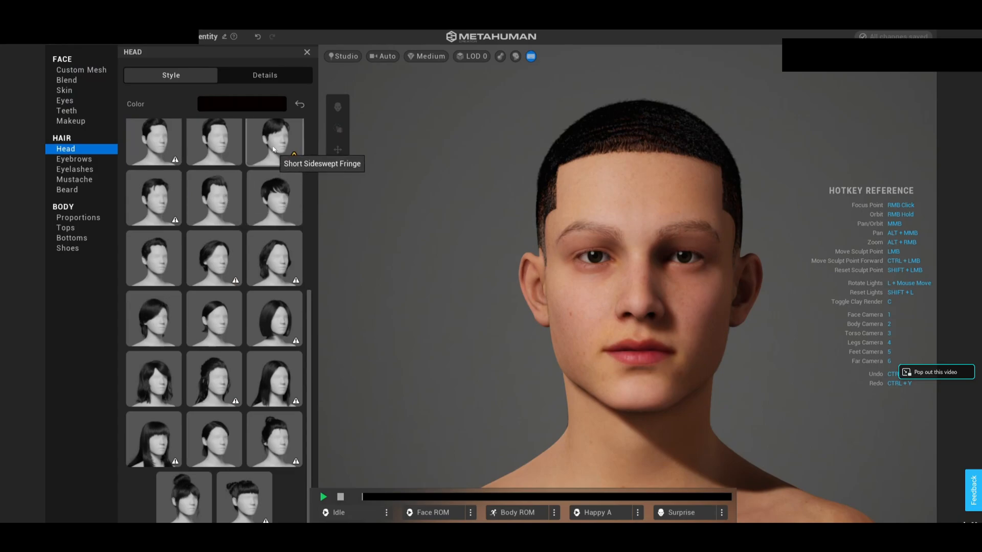
left_click(274, 141)
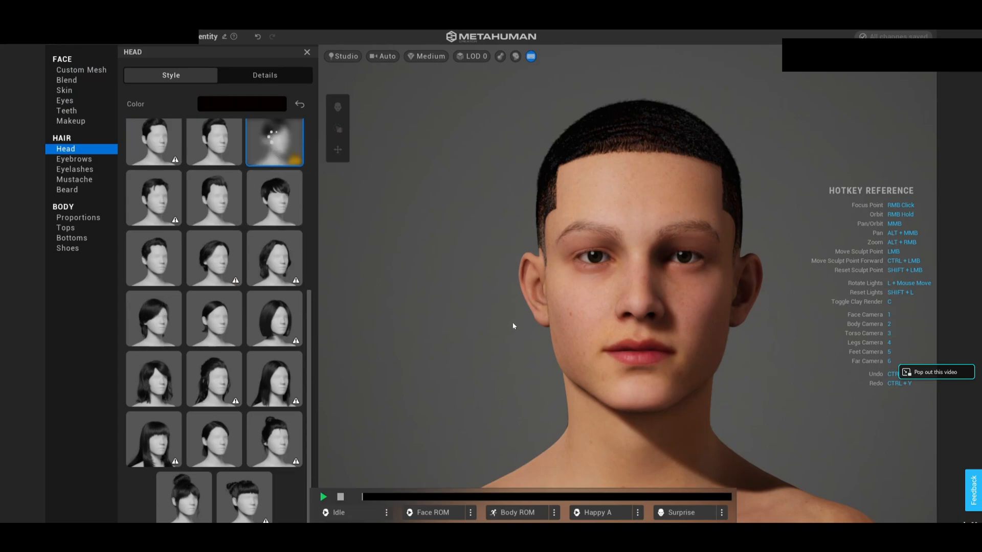
left_click(274, 142)
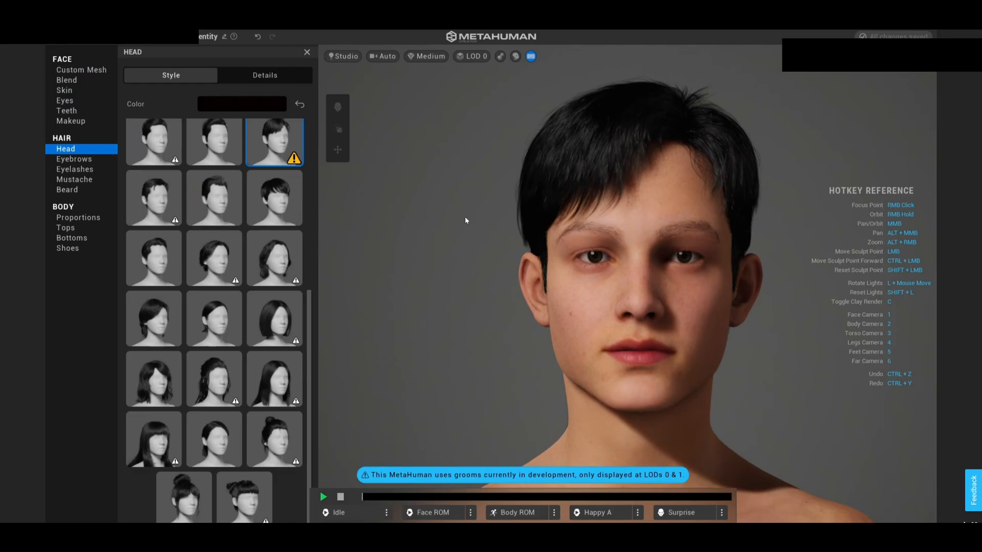
mouse_move(513, 284)
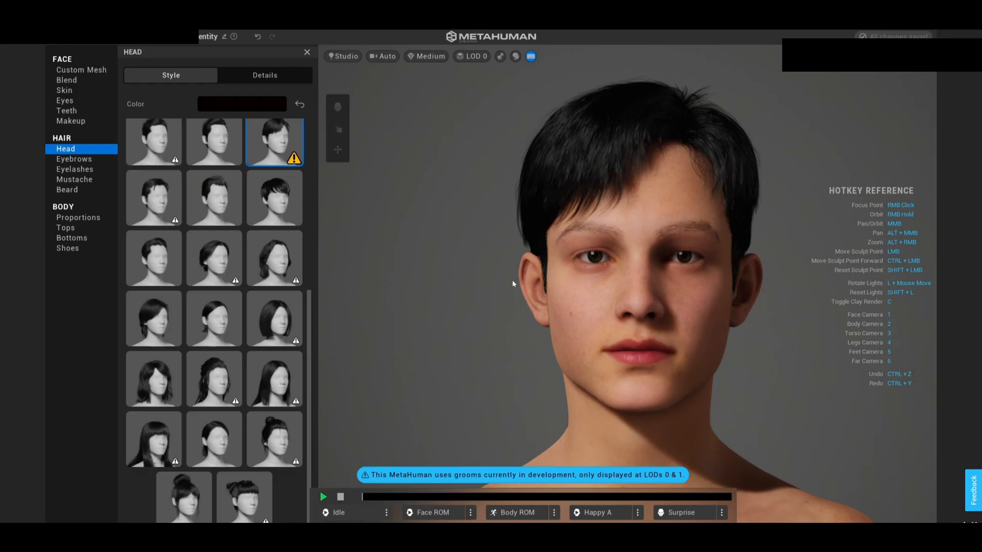
mouse_move(466, 220)
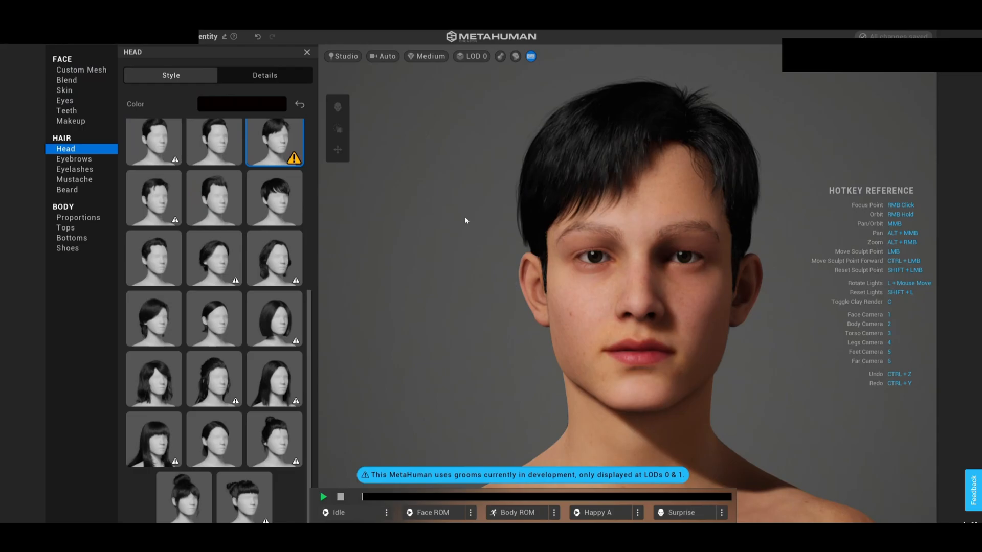